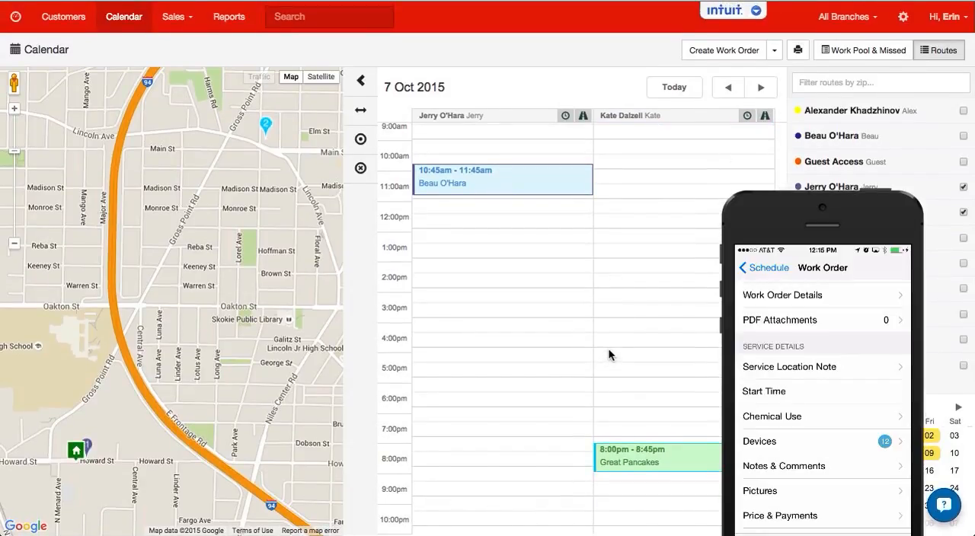
pyautogui.moveTo(752, 215)
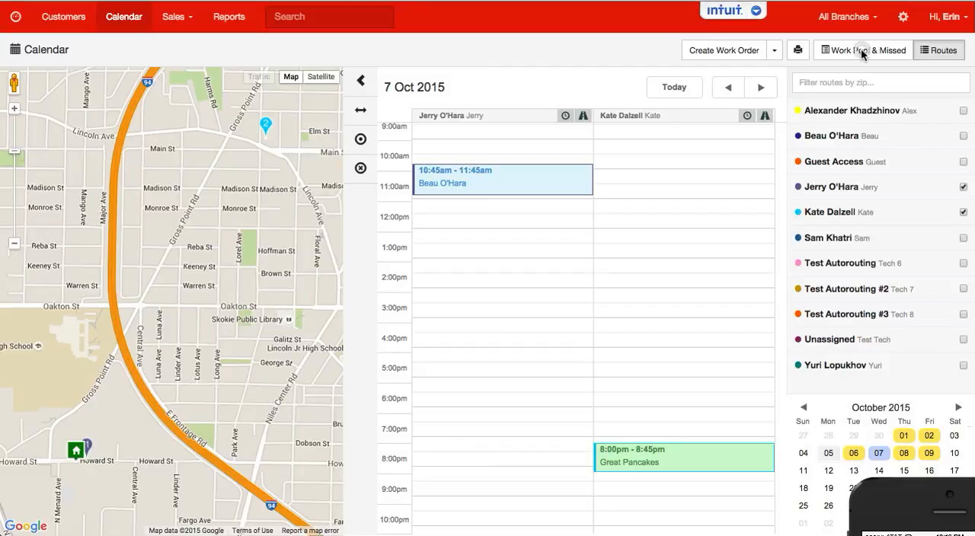
# - Hide Routes and open Great Pancakes' 8:00pm work order #13174 on 7 Oct 2015
pyautogui.click(683, 456)
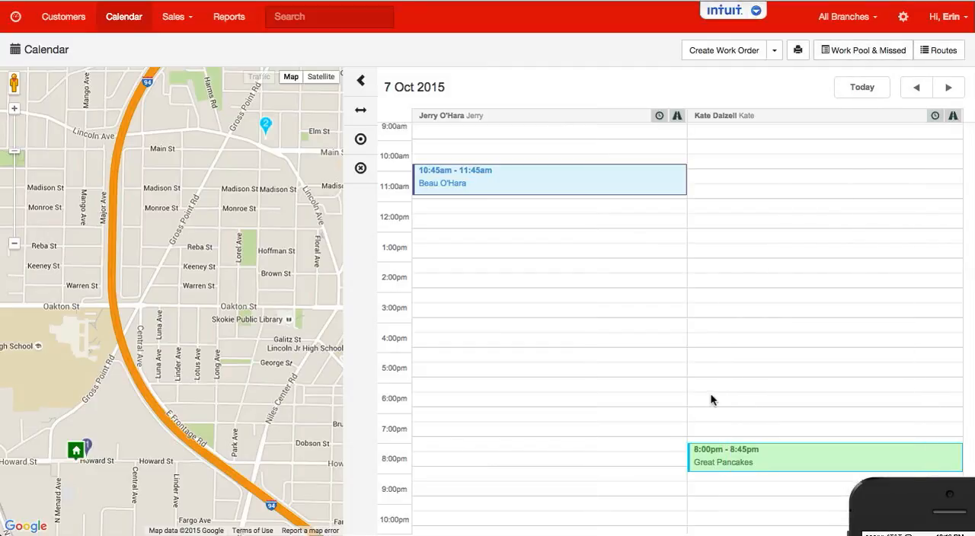
pyautogui.click(722, 455)
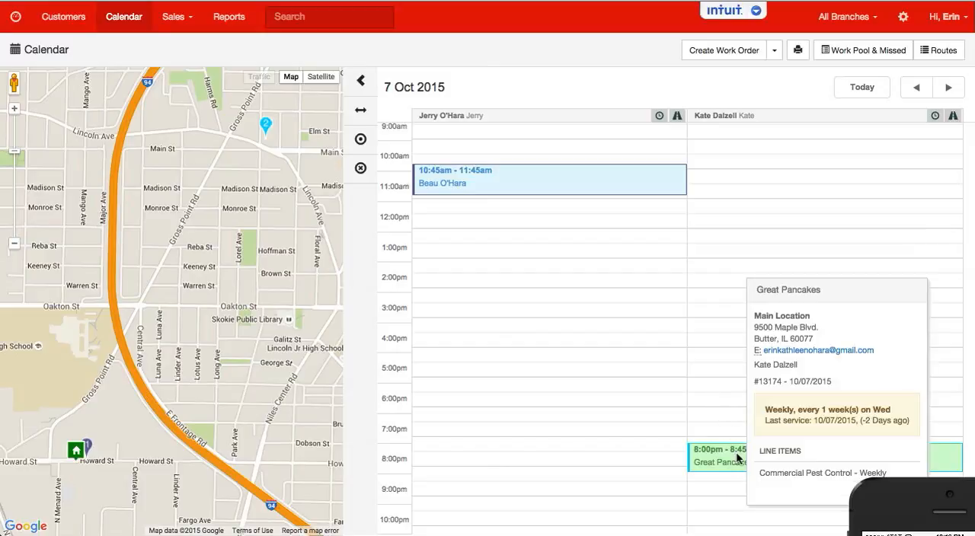
pyautogui.click(716, 456)
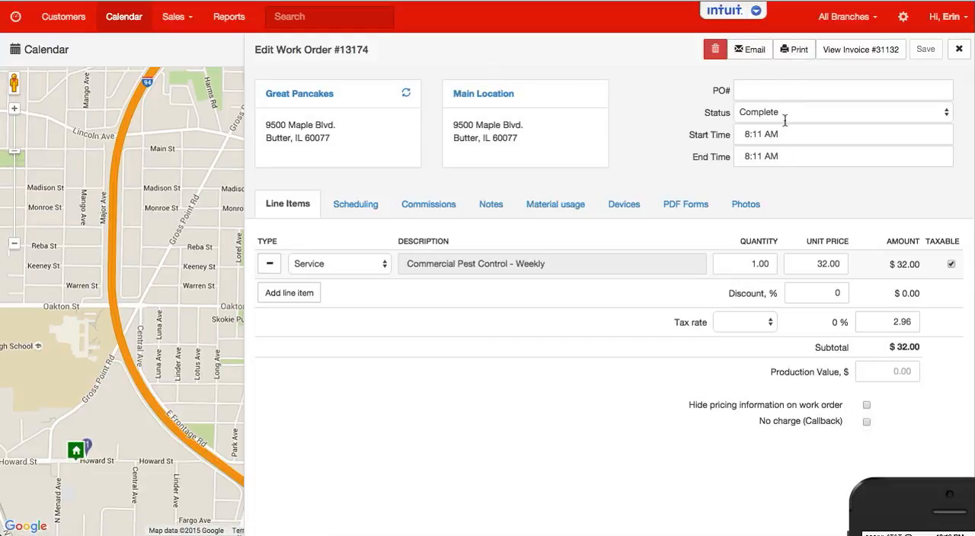
pyautogui.click(793, 49)
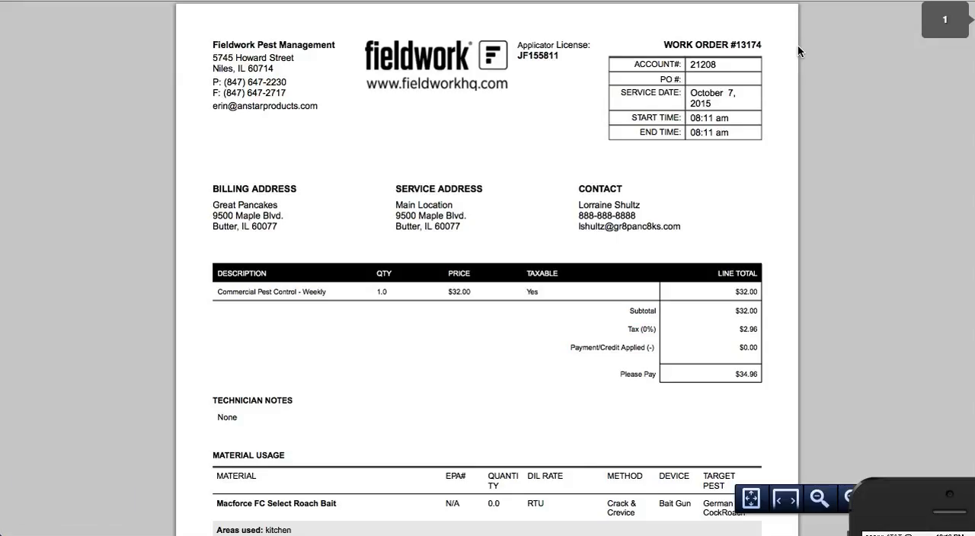
pyautogui.moveTo(601, 368)
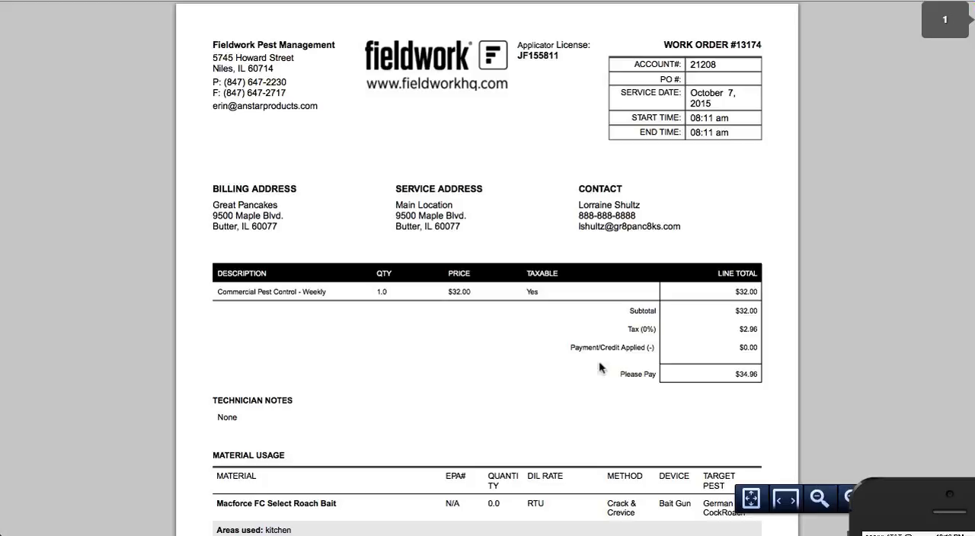
pyautogui.scroll(-3)
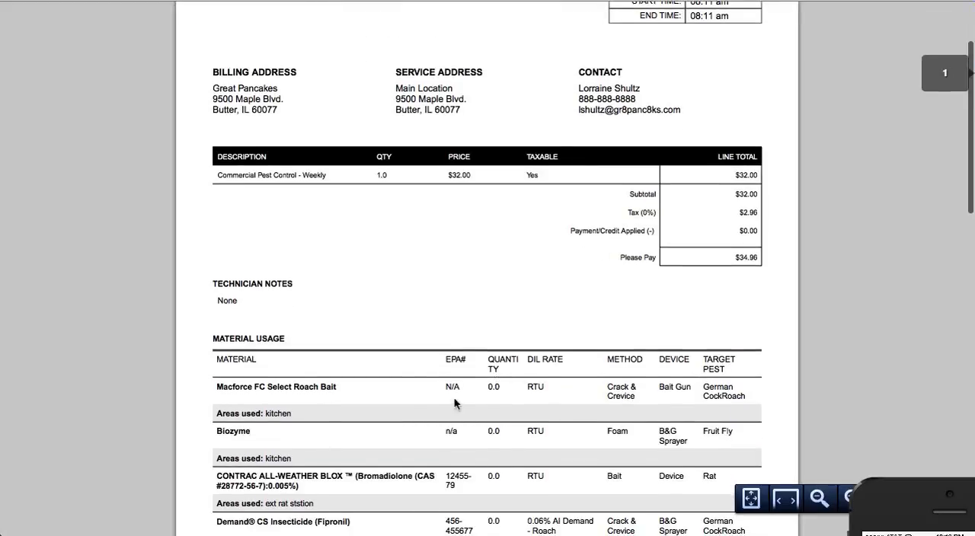
pyautogui.scroll(-3)
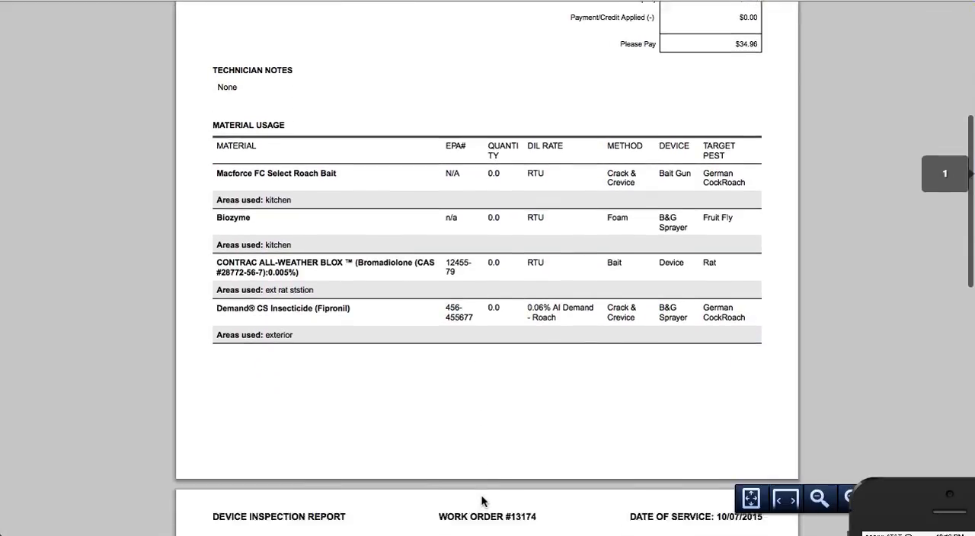
pyautogui.scroll(-3)
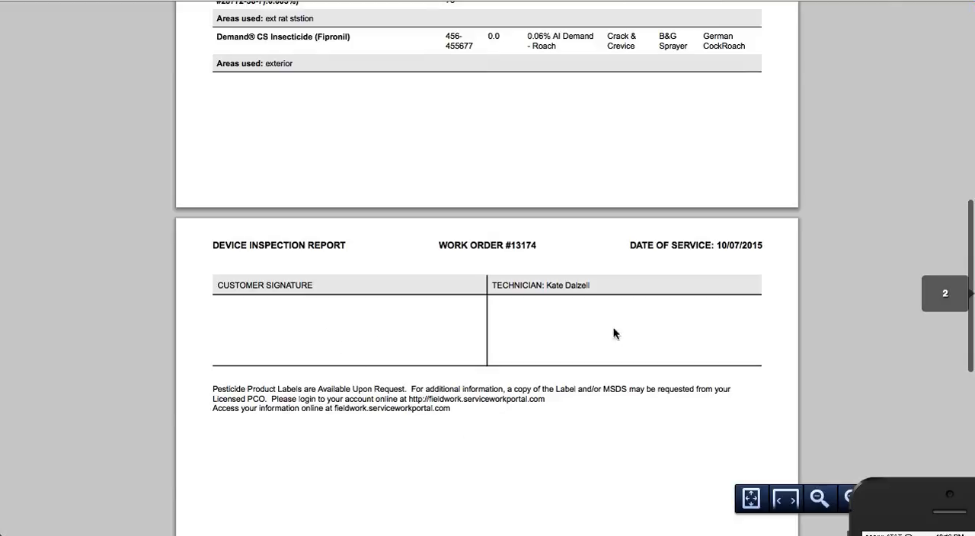
pyautogui.moveTo(549, 339)
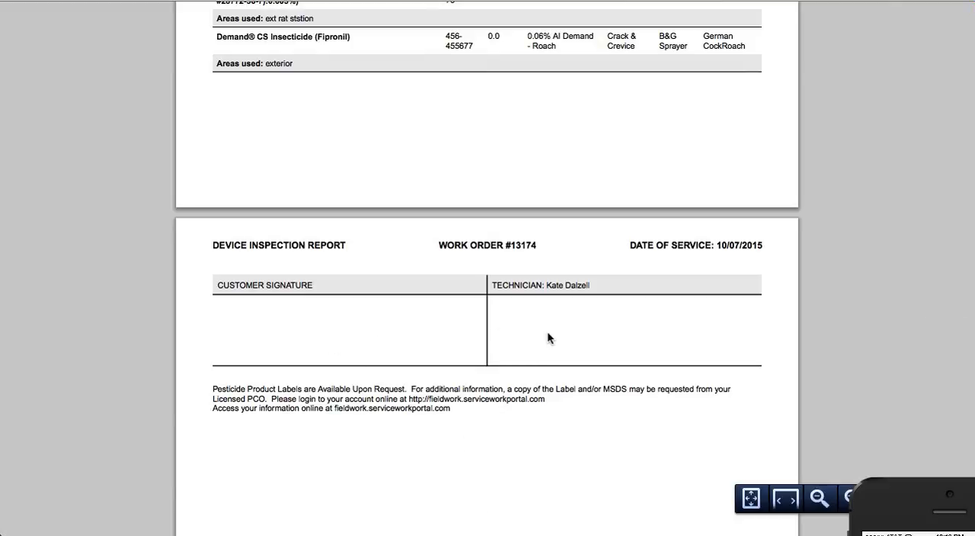
pyautogui.scroll(3)
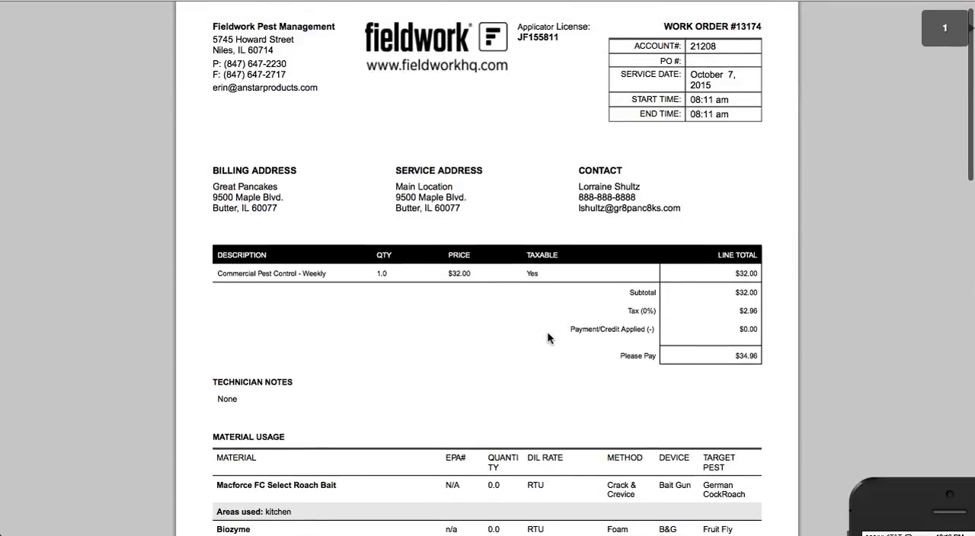
pyautogui.scroll(3)
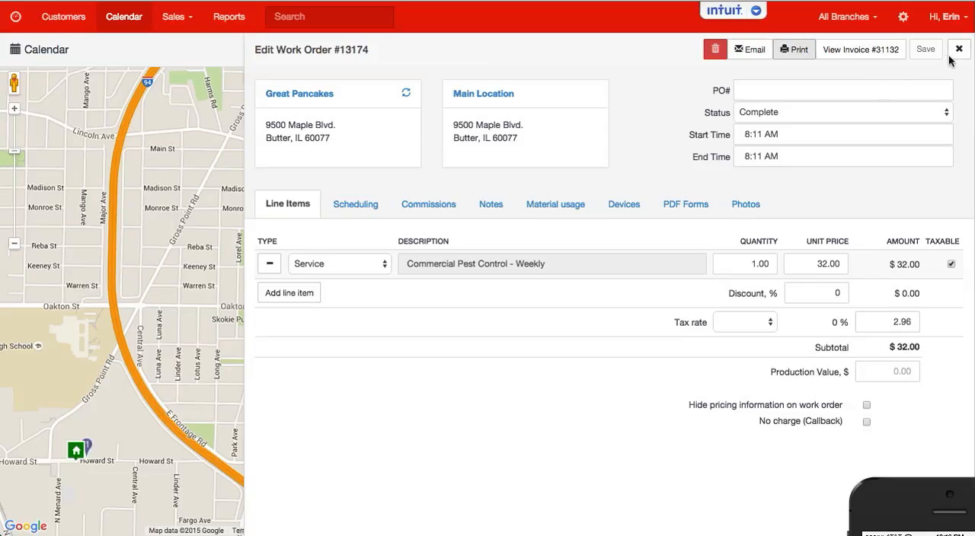
# - Close work order #13174 and scroll the calendar up toward the 7:15am visit
pyautogui.click(958, 49)
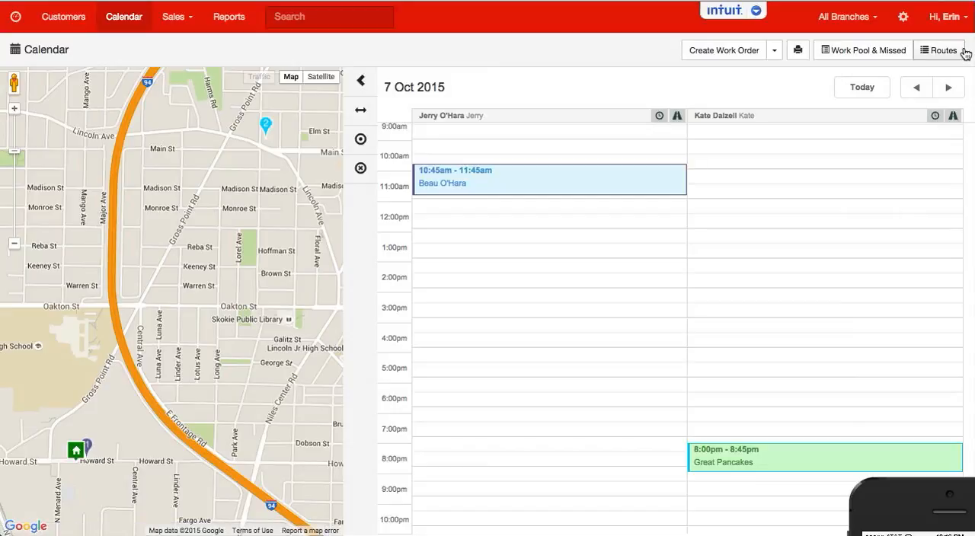
pyautogui.scroll(3)
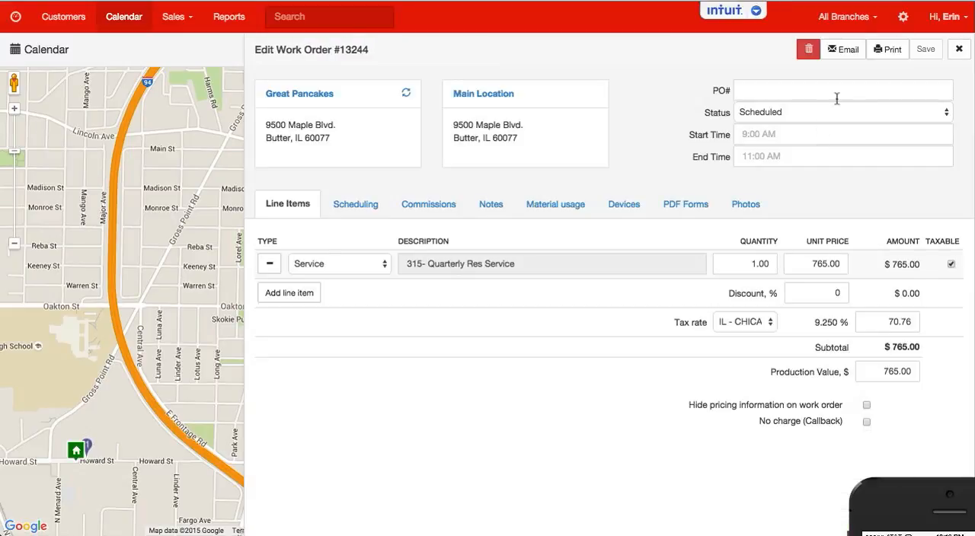
# - Print work order #13244's pre-printed ticket and scroll through the PDF
pyautogui.click(886, 49)
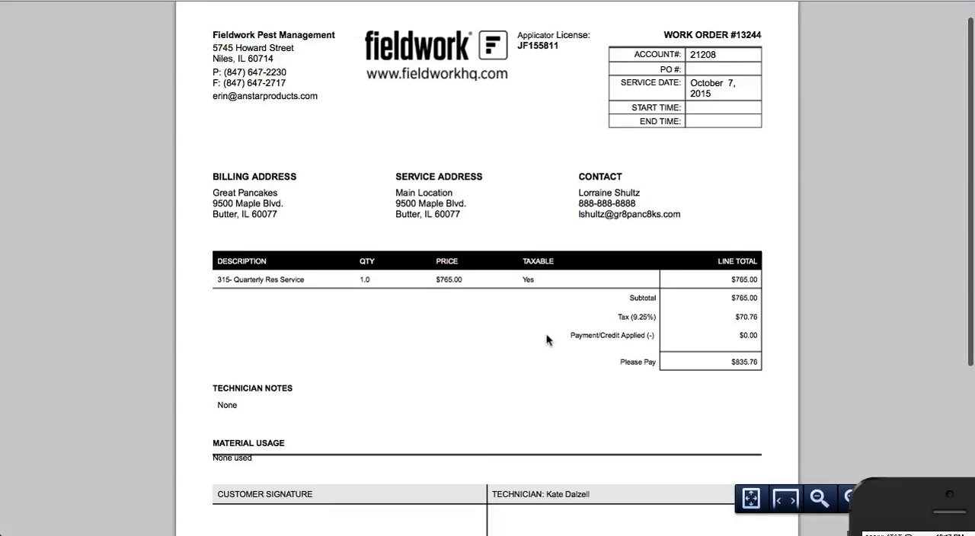
pyautogui.scroll(-3)
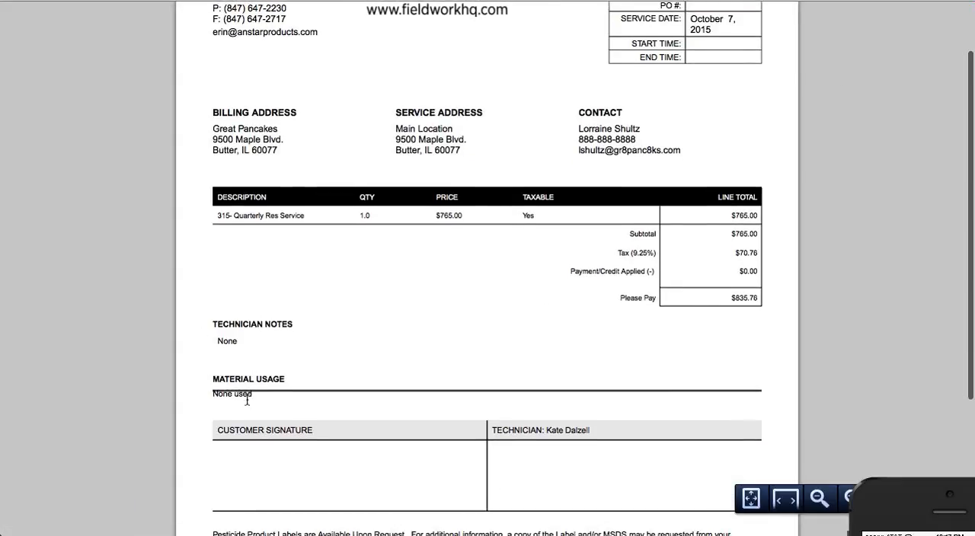
pyautogui.scroll(-3)
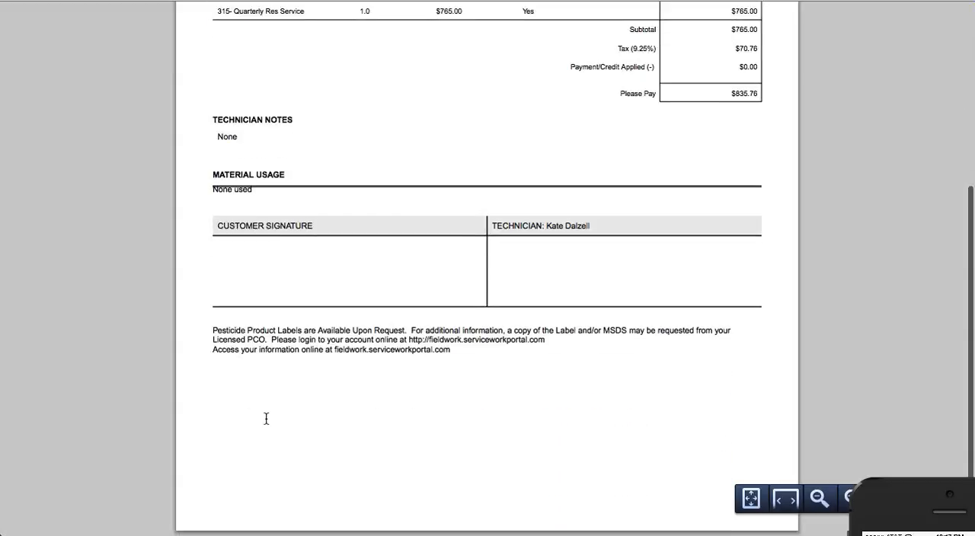
pyautogui.scroll(3)
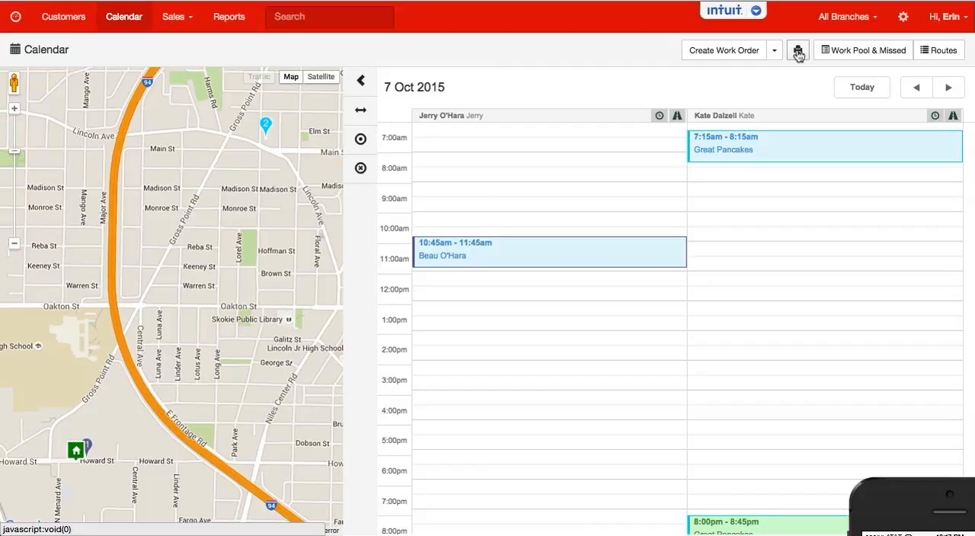
pyautogui.click(798, 51)
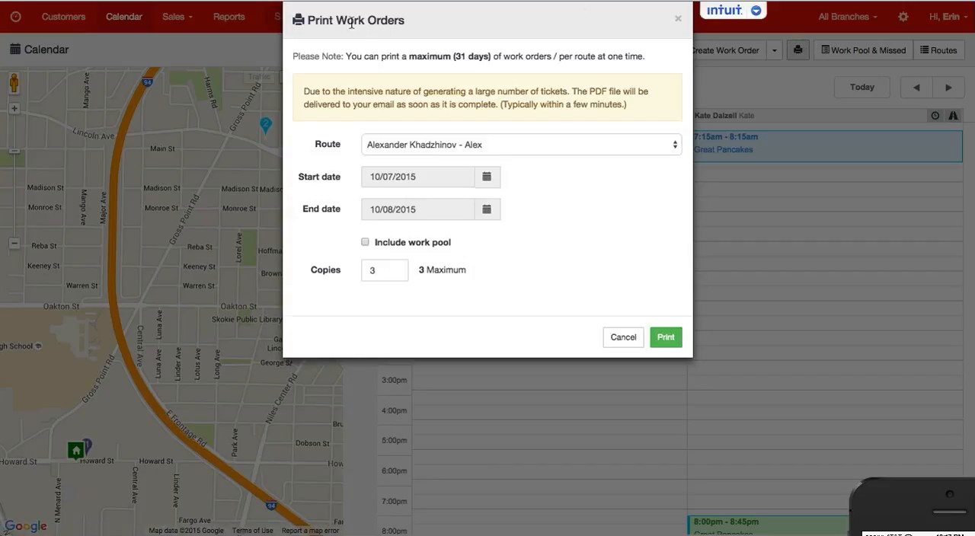
pyautogui.moveTo(416, 32)
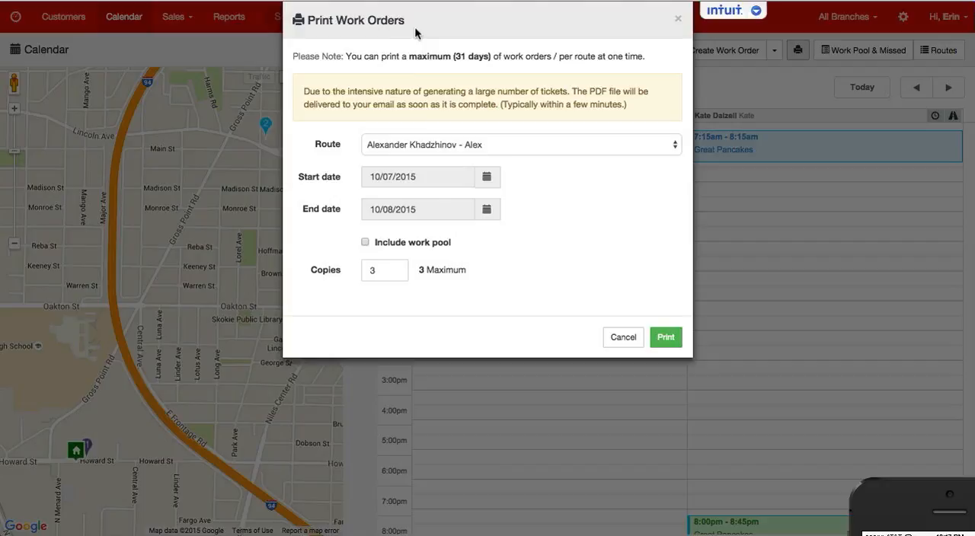
pyautogui.click(520, 144)
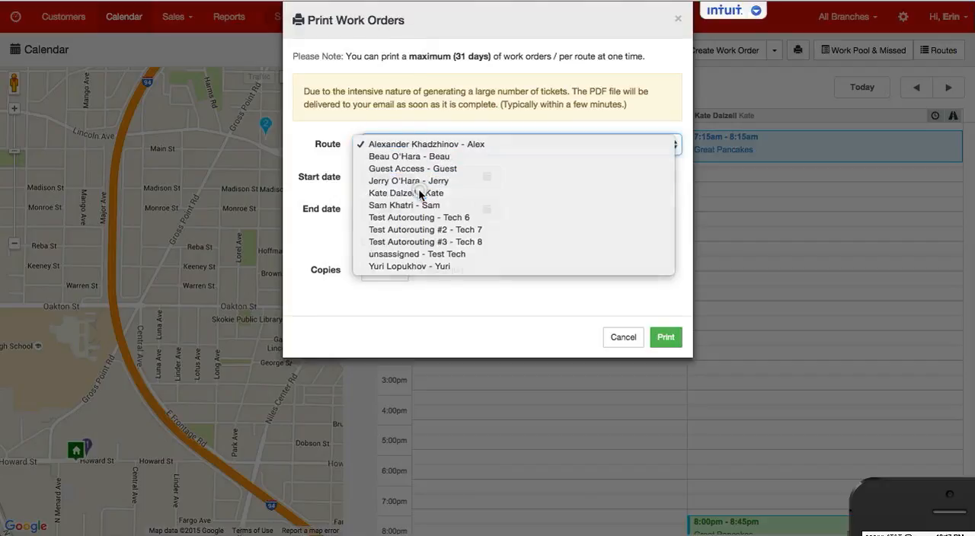
pyautogui.click(405, 192)
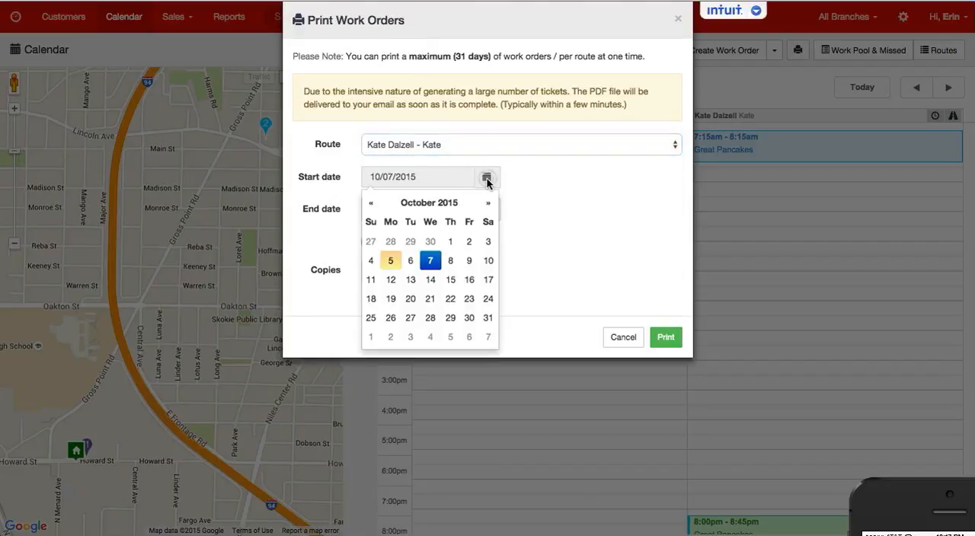
pyautogui.click(390, 261)
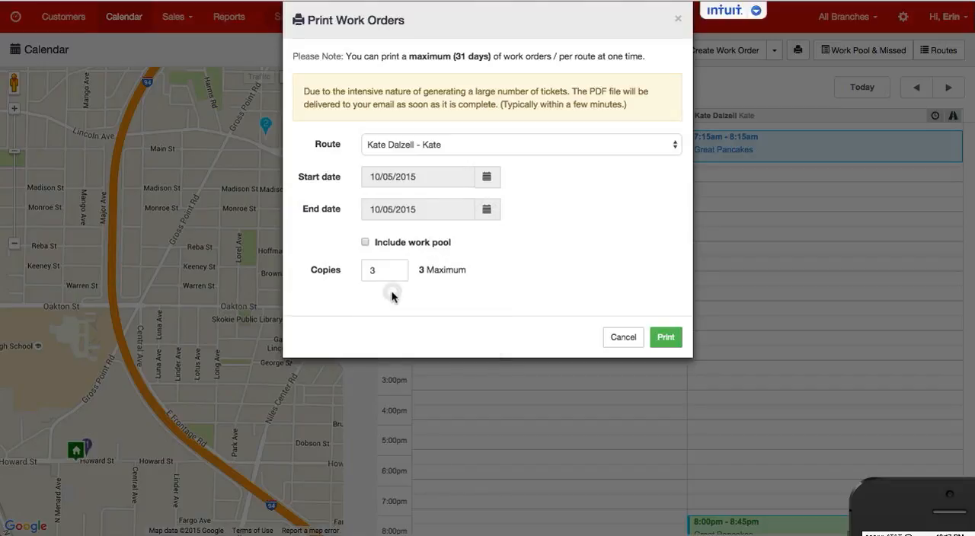
pyautogui.click(385, 270)
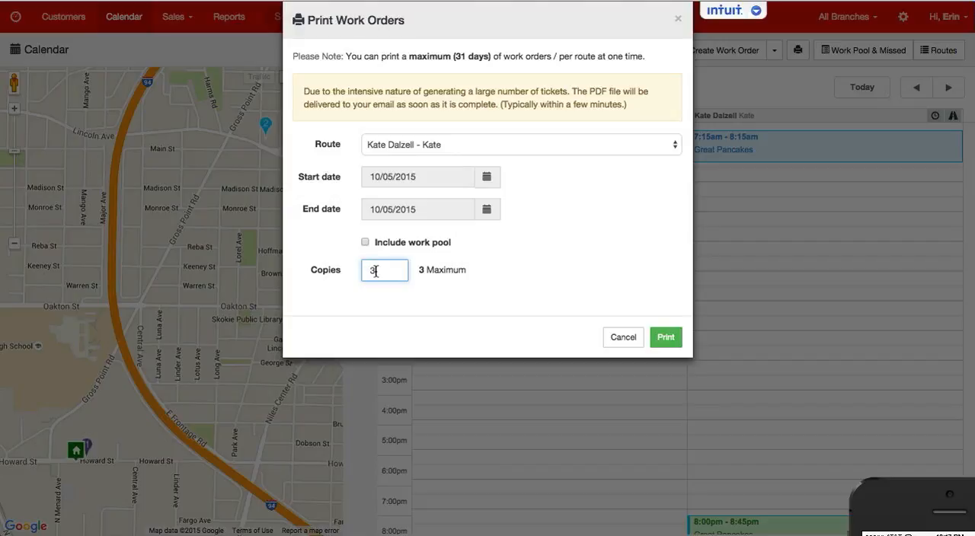
pyautogui.click(365, 242)
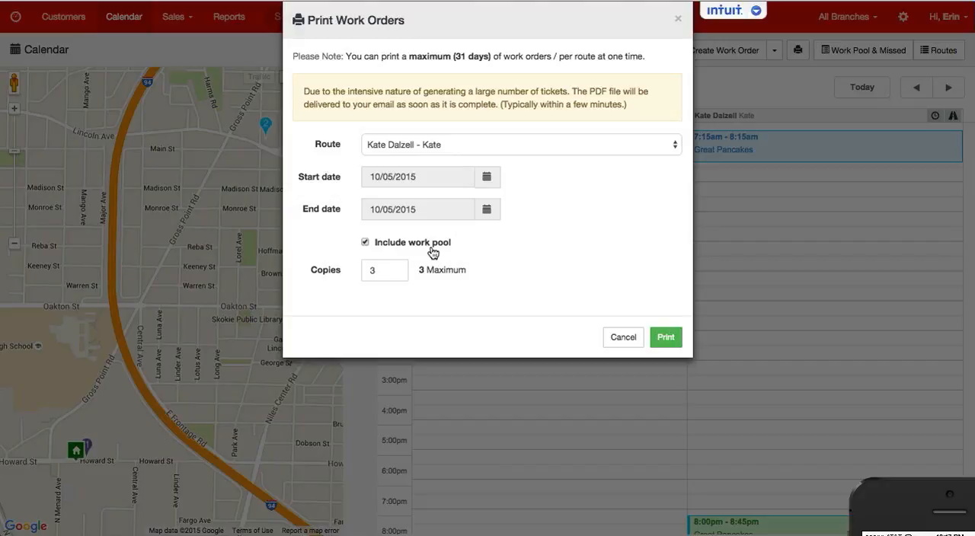
pyautogui.click(622, 336)
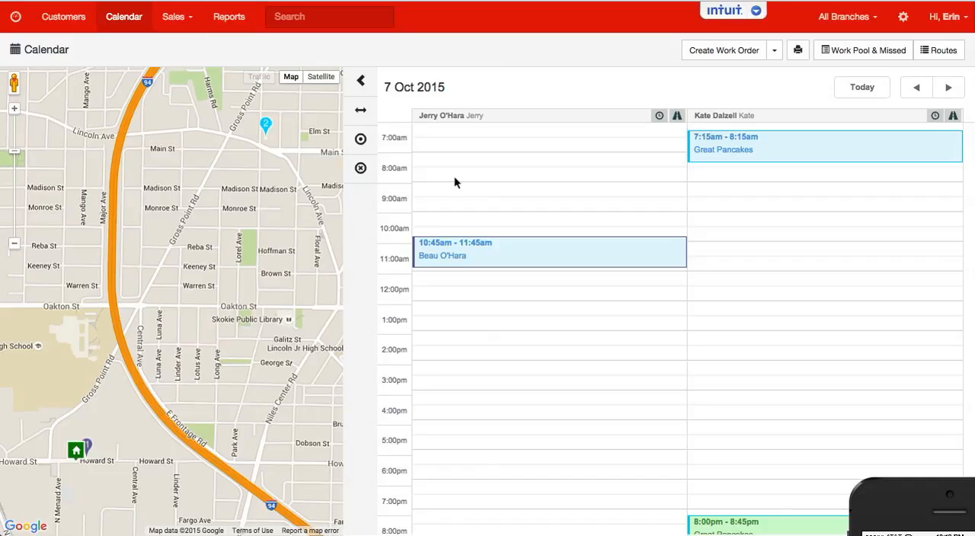
pyautogui.moveTo(768, 193)
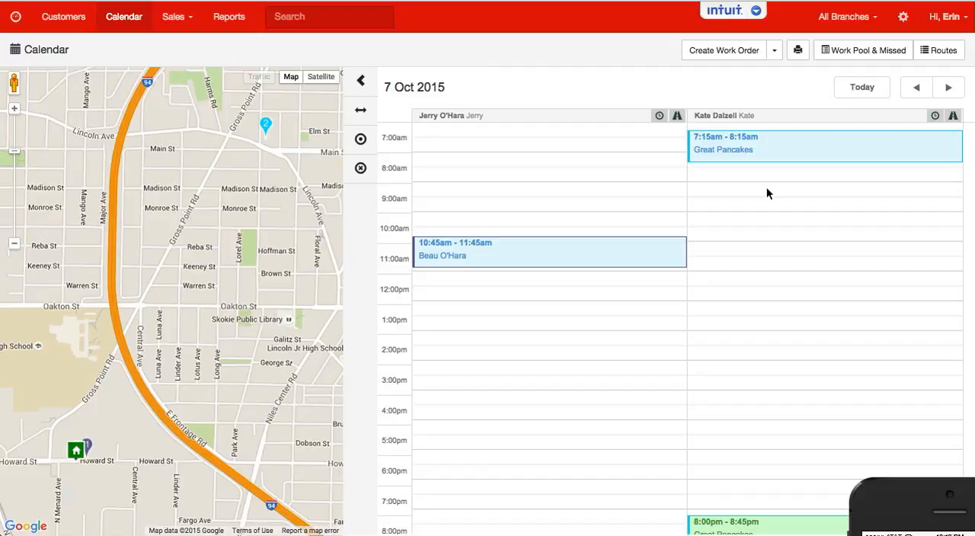
pyautogui.moveTo(343, 43)
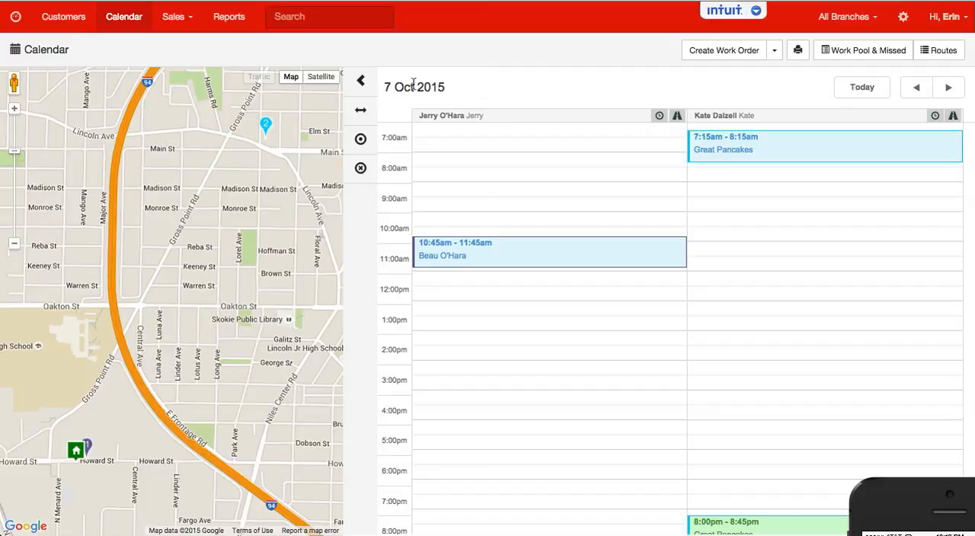
pyautogui.click(797, 49)
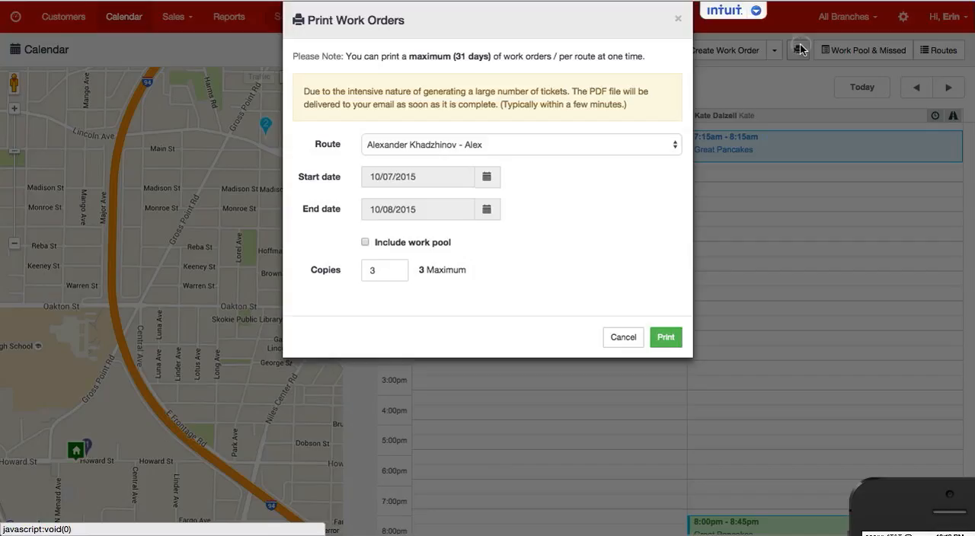
pyautogui.moveTo(486, 222)
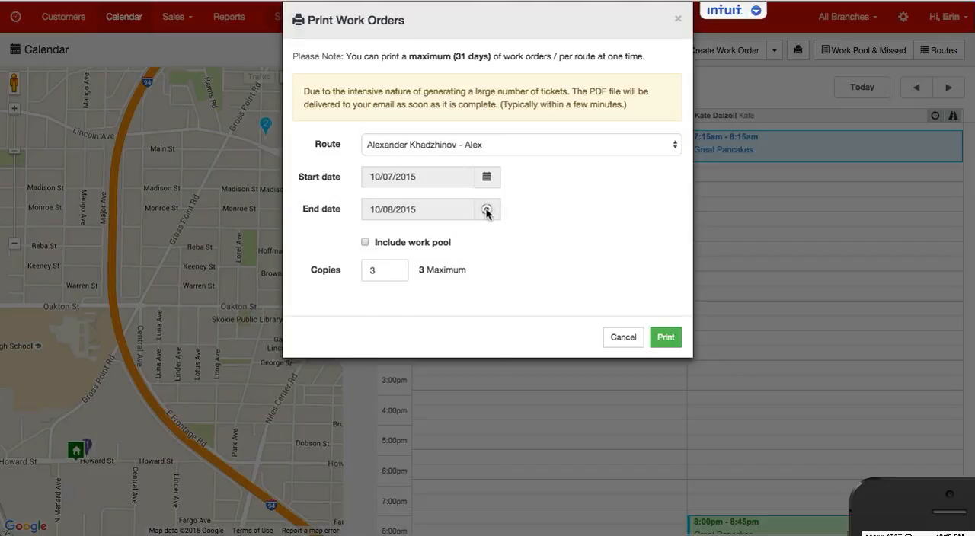
pyautogui.click(486, 209)
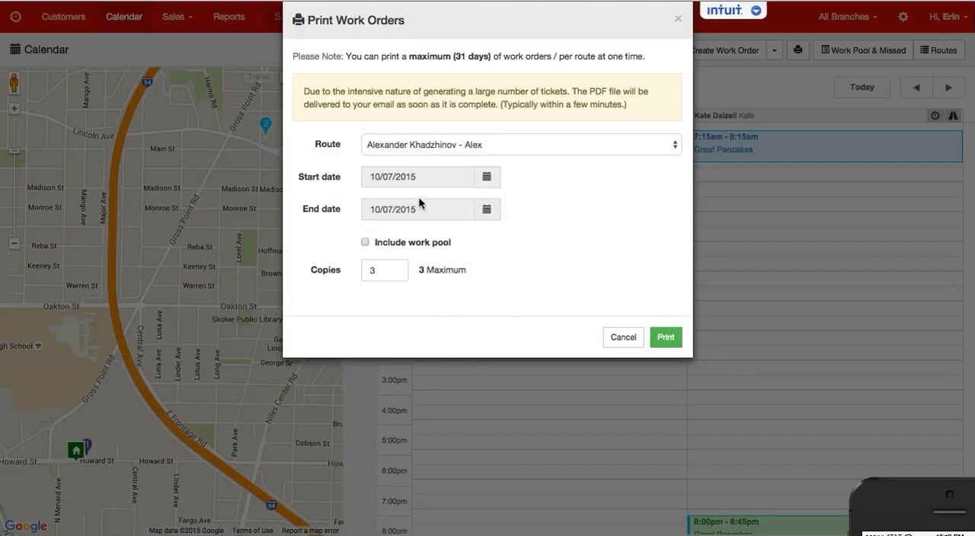
pyautogui.click(365, 242)
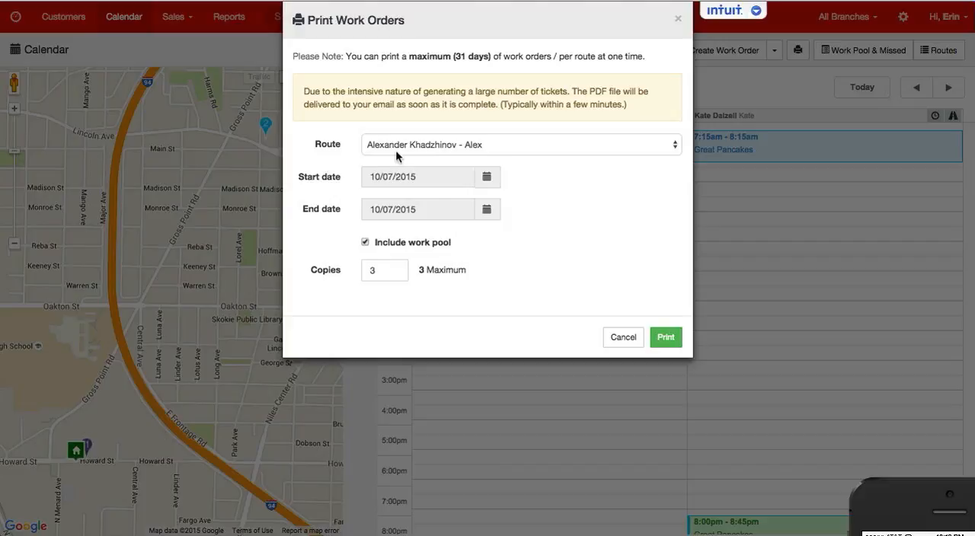
pyautogui.click(521, 144)
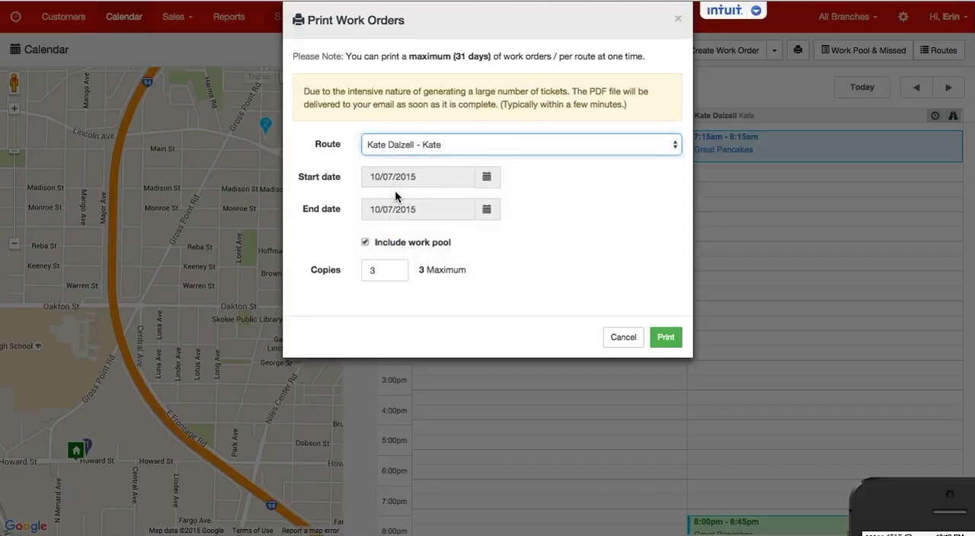
pyautogui.moveTo(665, 337)
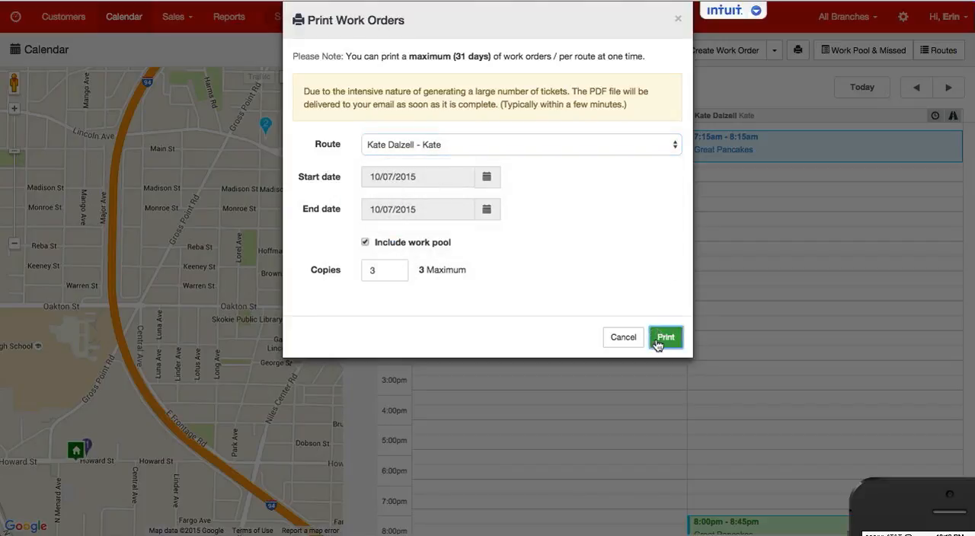
pyautogui.click(665, 337)
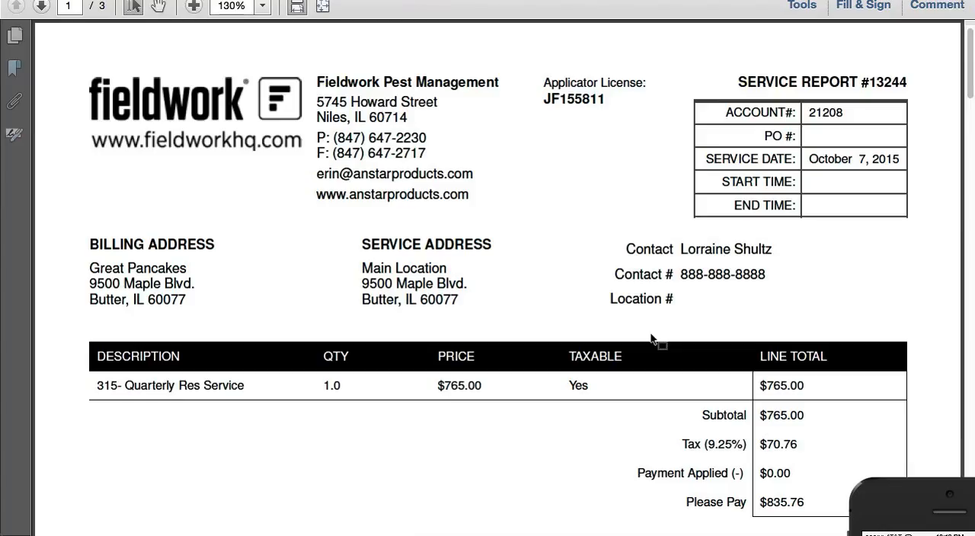
# - Scroll service report #13244 through material usage and the technician signature block
pyautogui.scroll(-3)
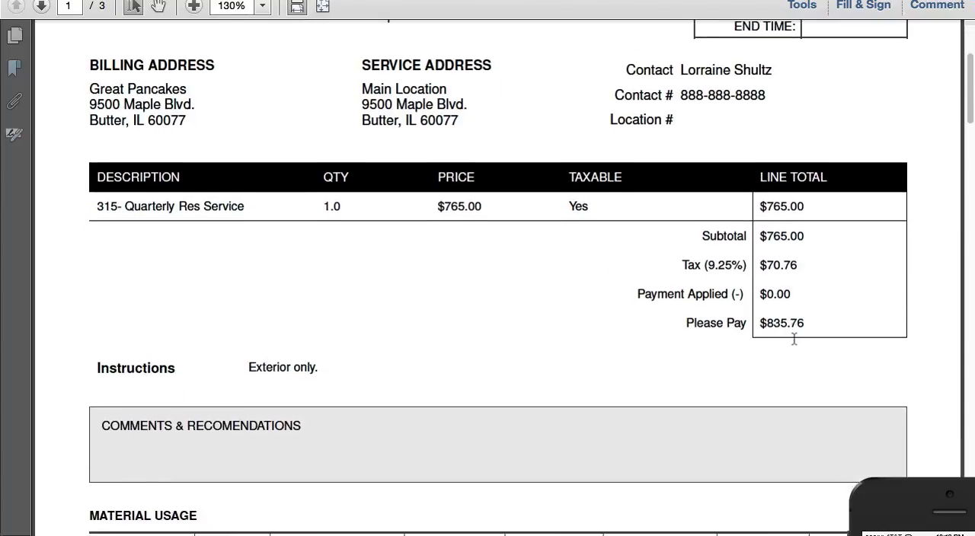
pyautogui.scroll(-3)
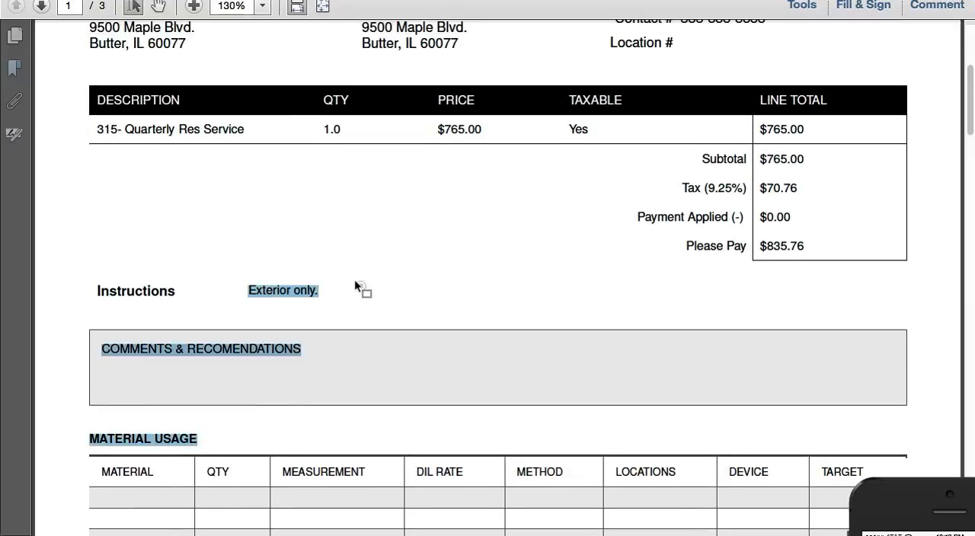
pyautogui.scroll(-3)
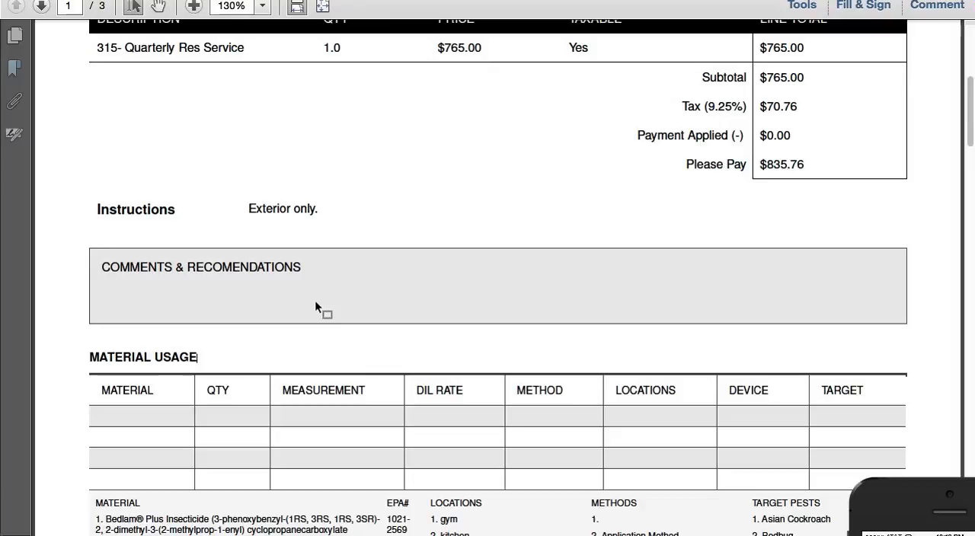
pyautogui.scroll(-3)
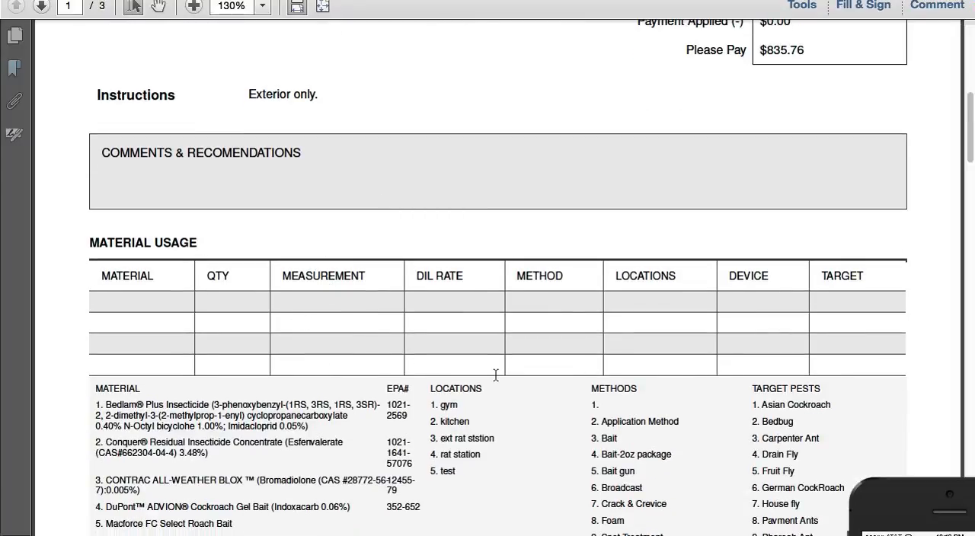
pyautogui.scroll(-3)
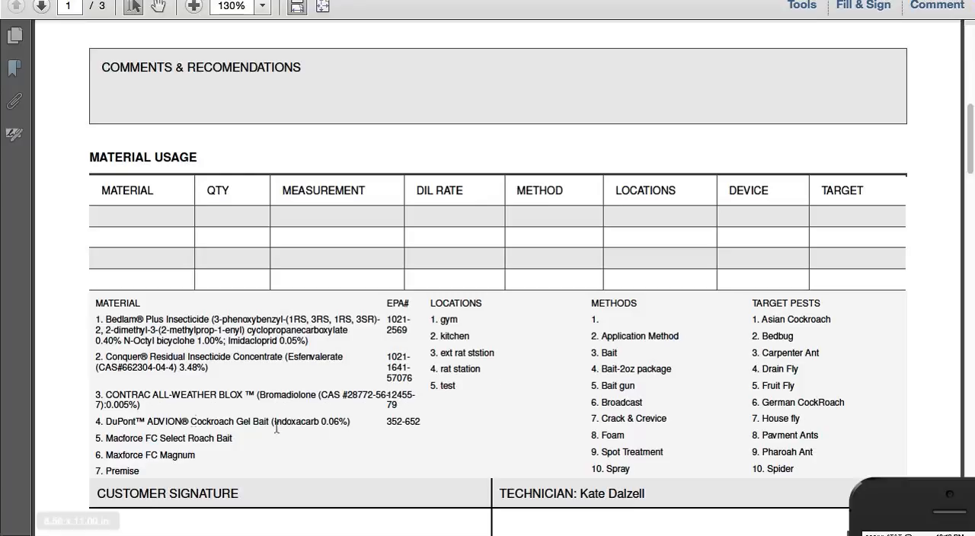
pyautogui.scroll(-3)
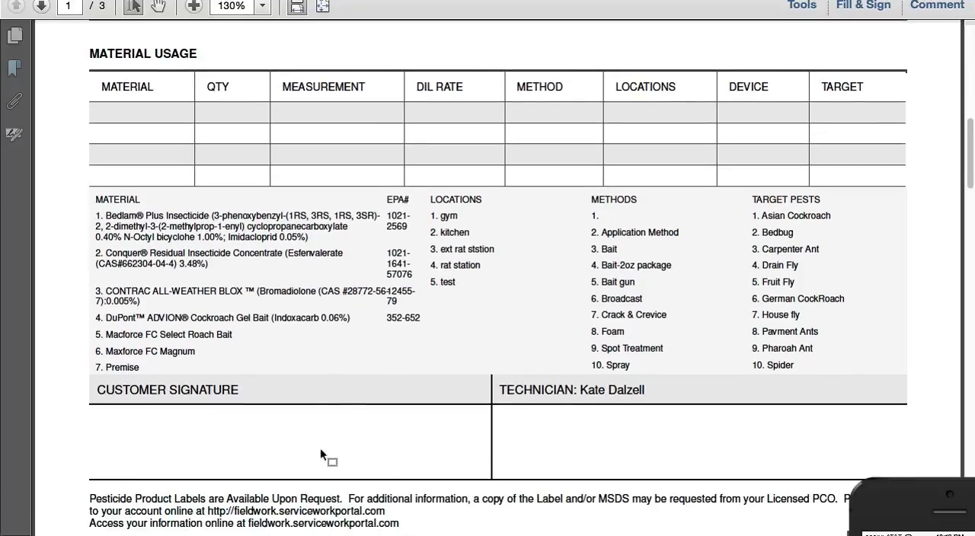
pyautogui.scroll(3)
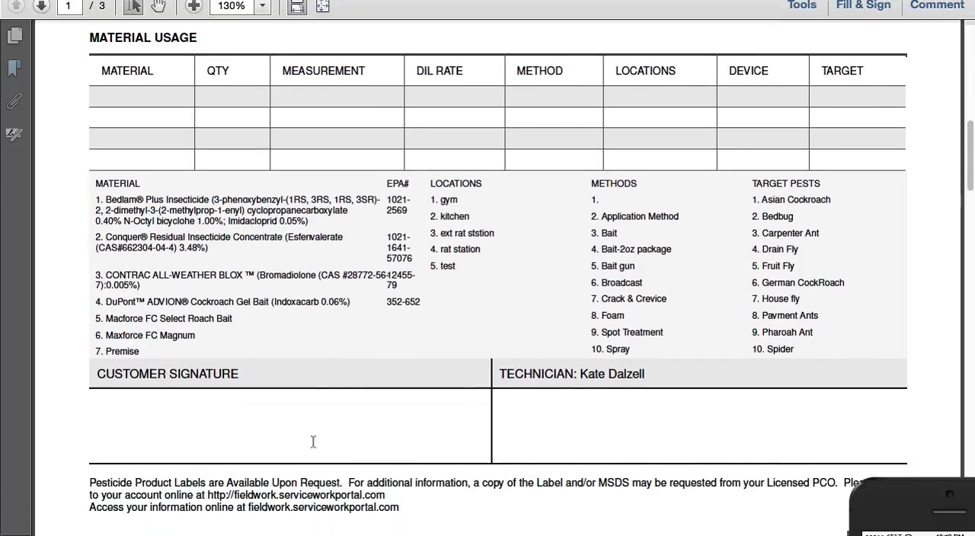
pyautogui.scroll(3)
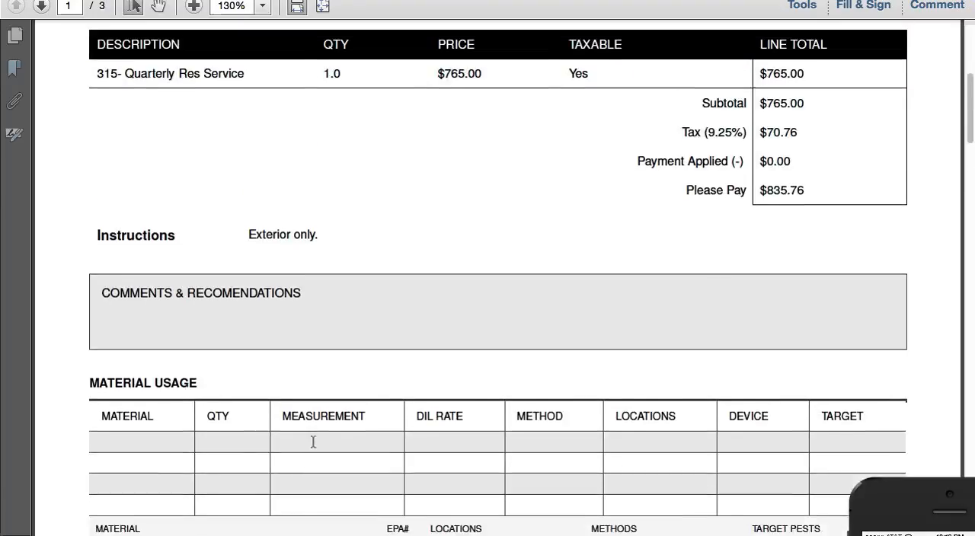
pyautogui.scroll(3)
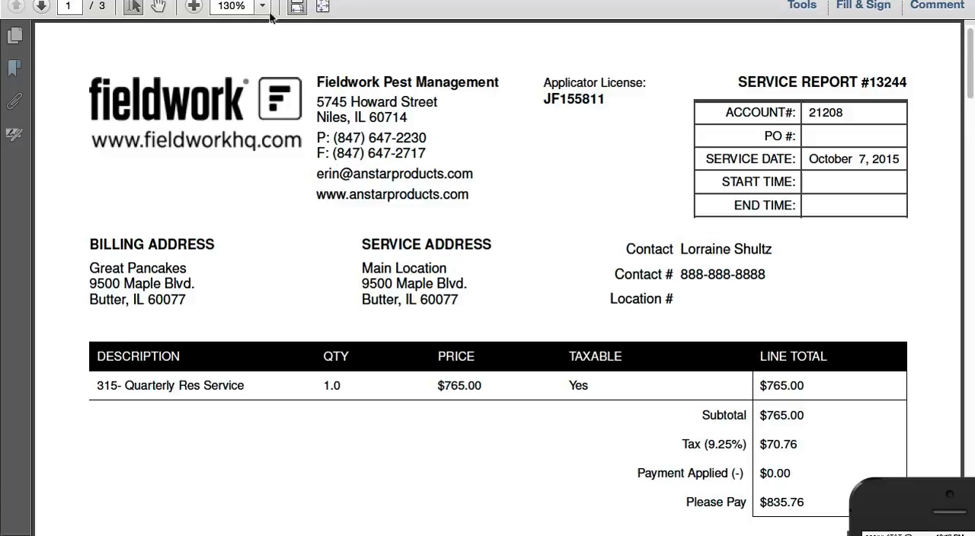
# - Zoom the report to 100%, then reopen the zoom list to fit the page
pyautogui.click(262, 7)
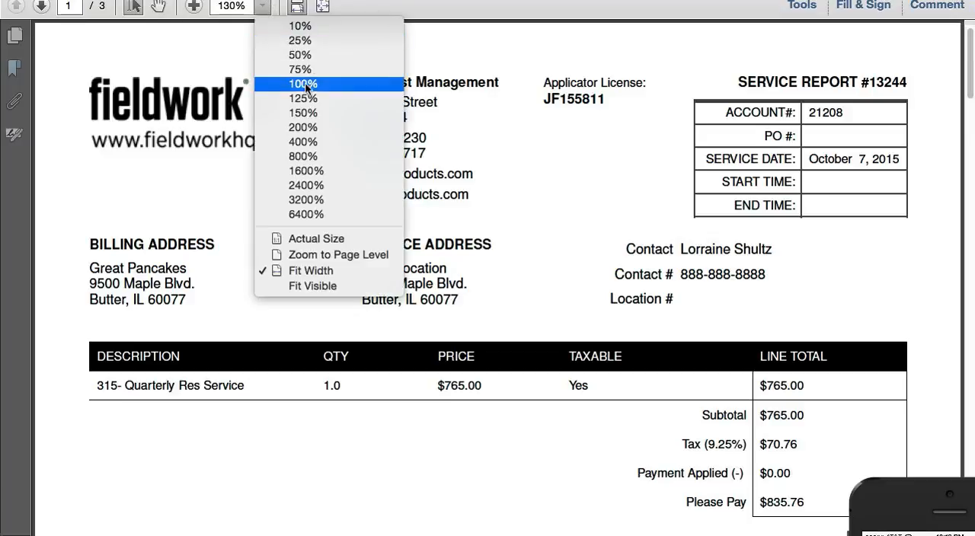
pyautogui.click(300, 83)
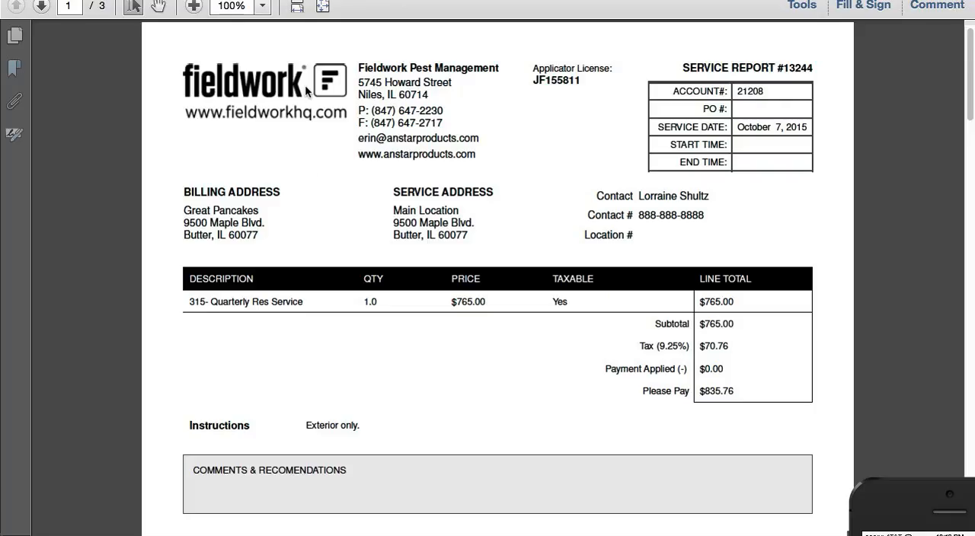
pyautogui.click(261, 6)
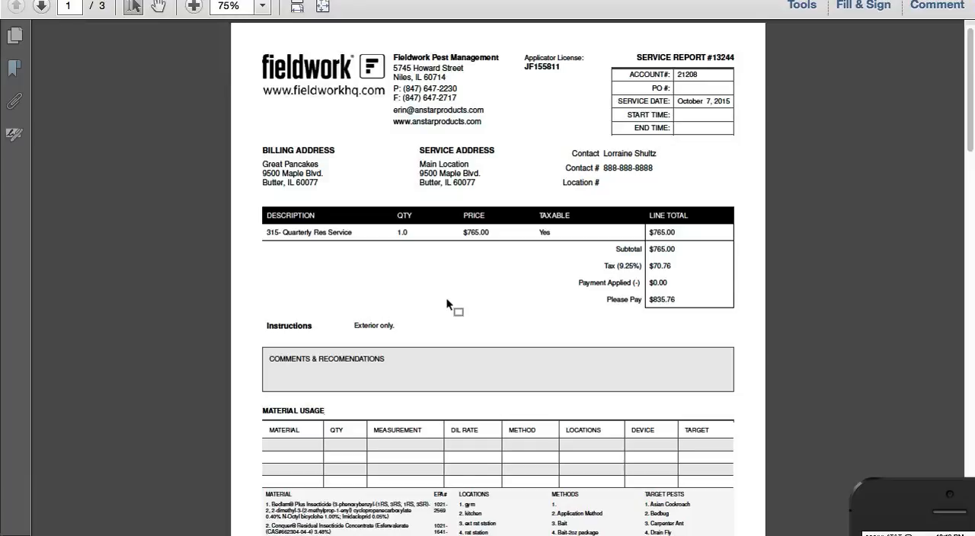
pyautogui.moveTo(178, 519)
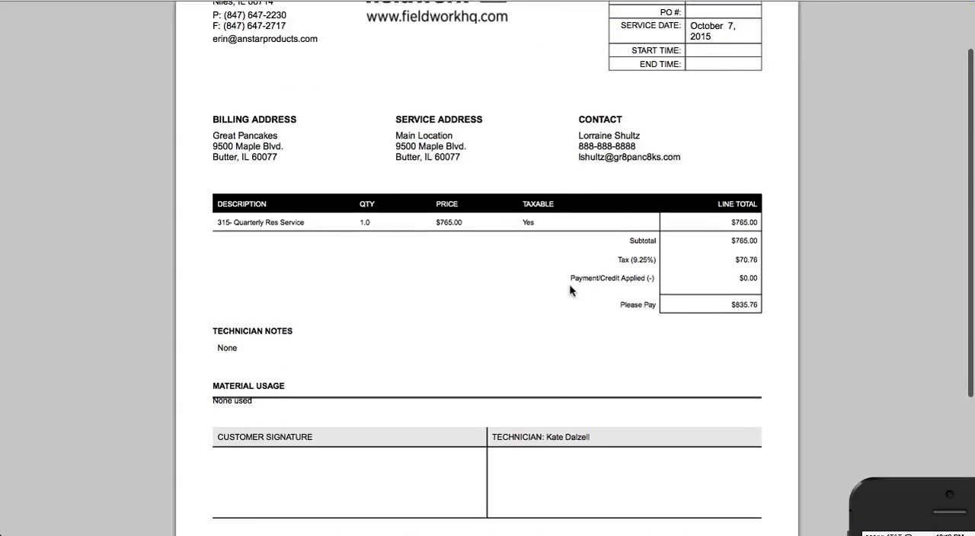
# - Scroll completed work order #13174 in Safari down to the Device Inspection Report page
pyautogui.scroll(-3)
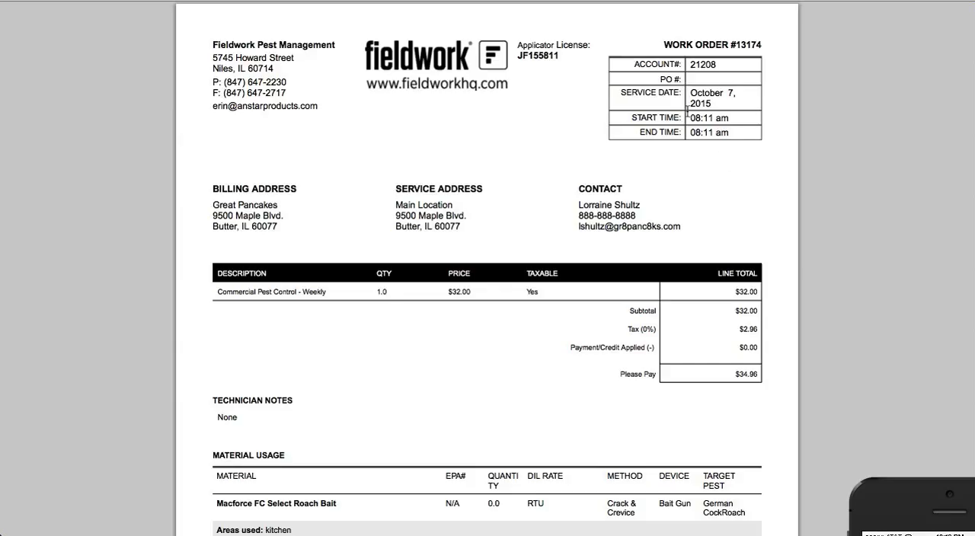
pyautogui.scroll(-3)
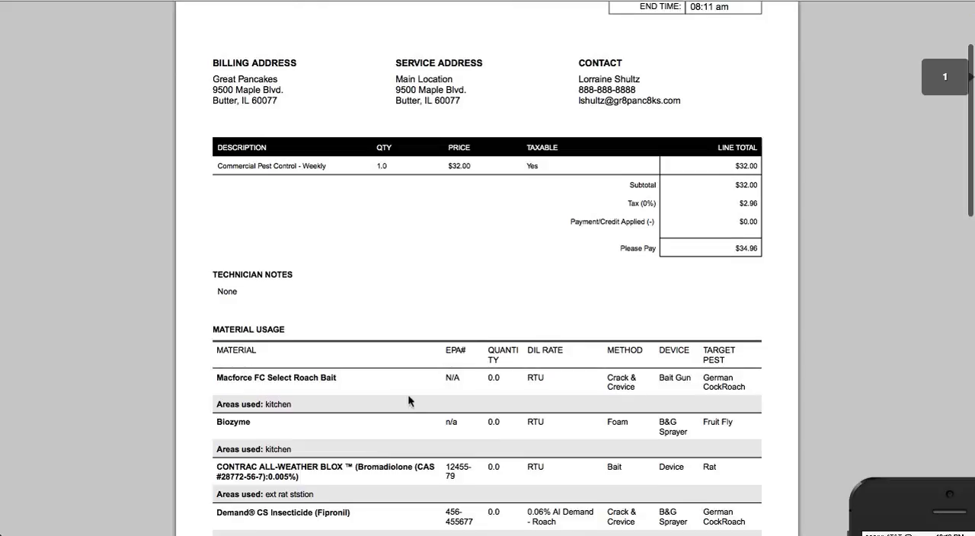
pyautogui.scroll(-3)
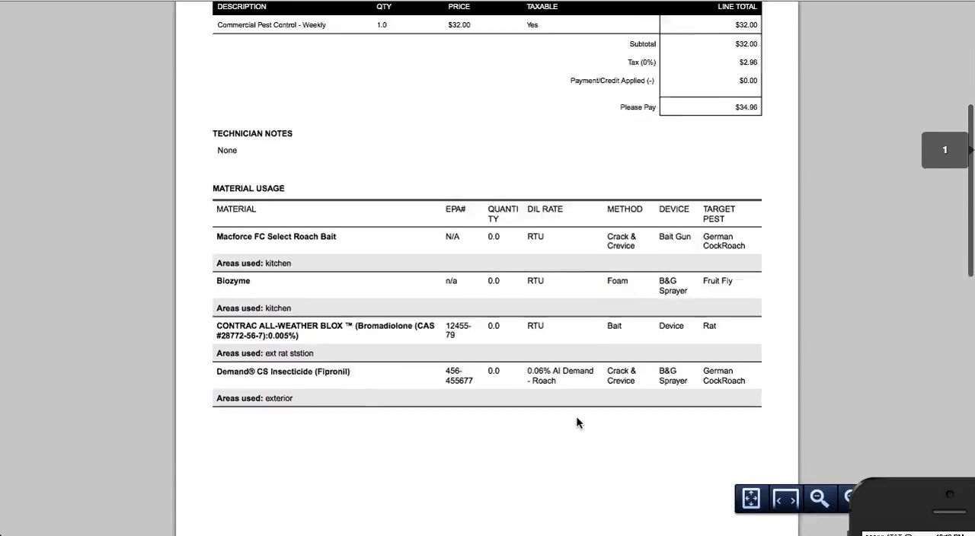
pyautogui.scroll(-3)
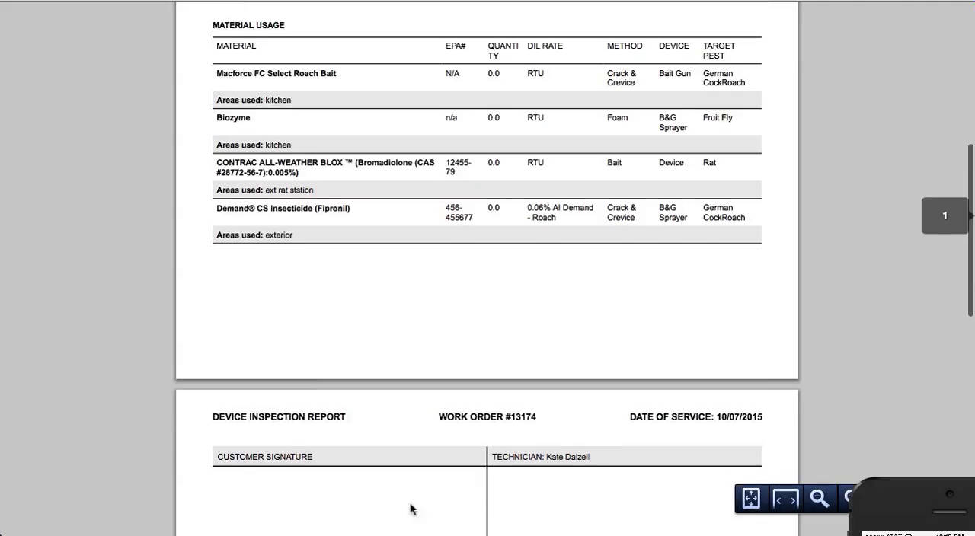
pyautogui.scroll(3)
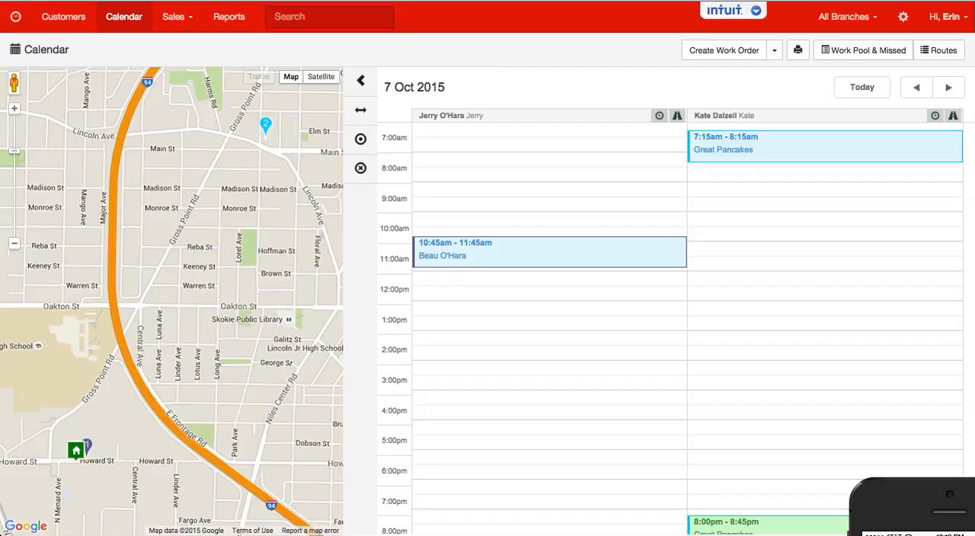
pyautogui.click(173, 16)
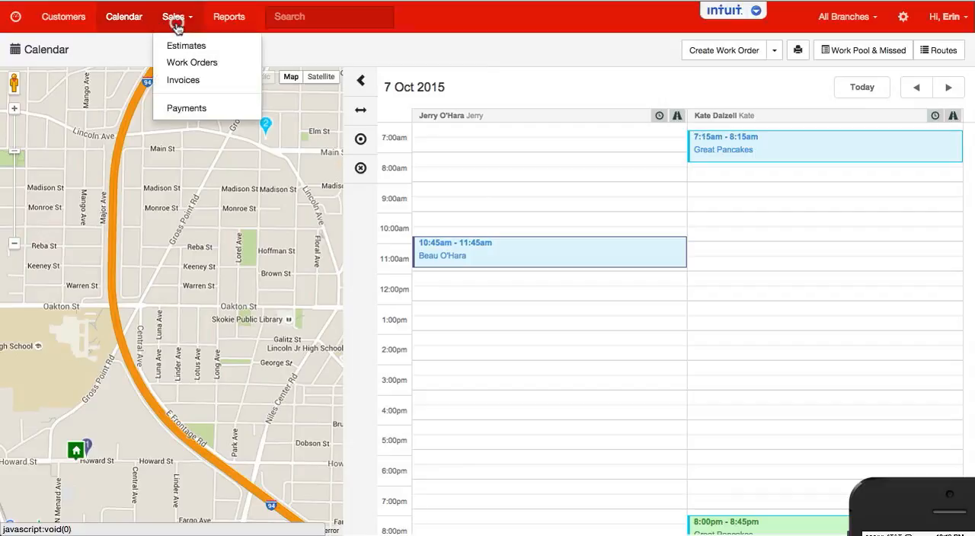
pyautogui.click(192, 61)
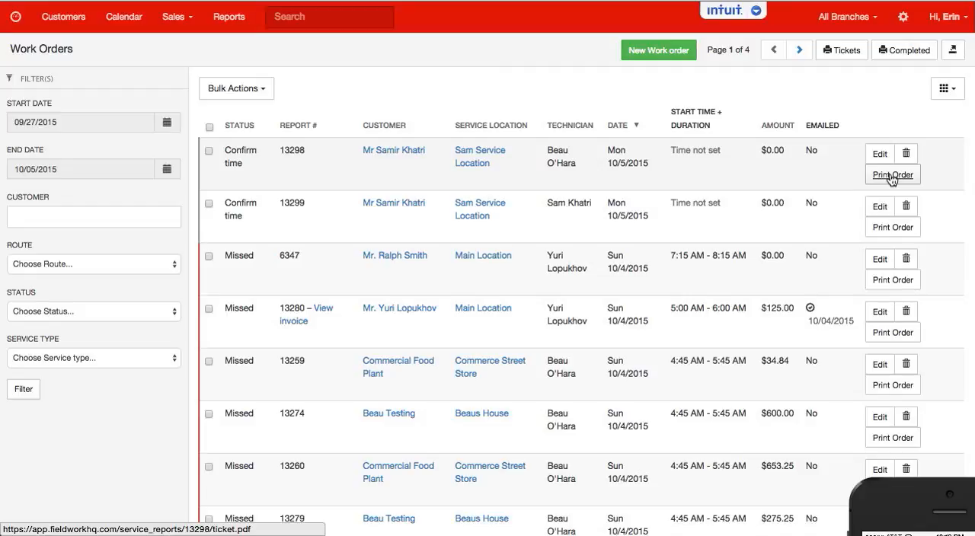
pyautogui.click(93, 264)
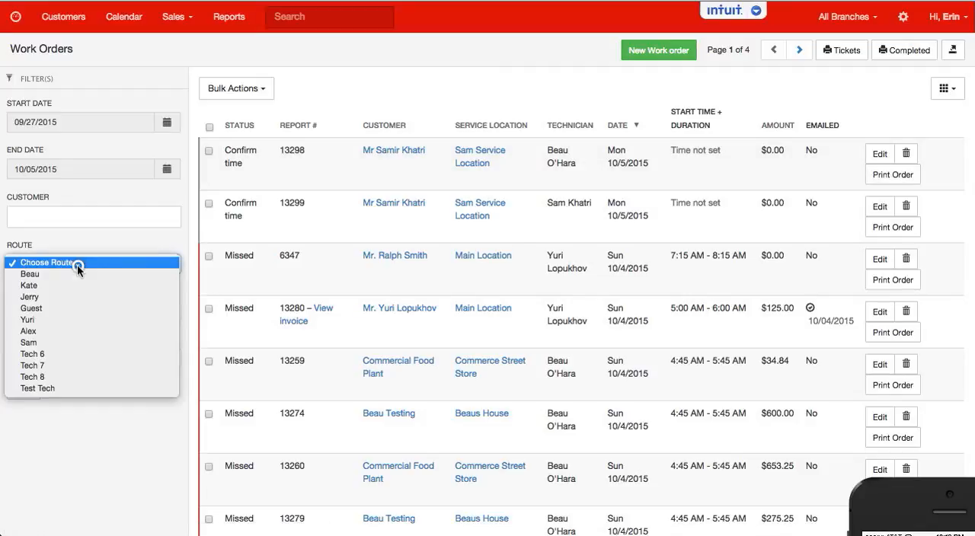
pyautogui.click(29, 285)
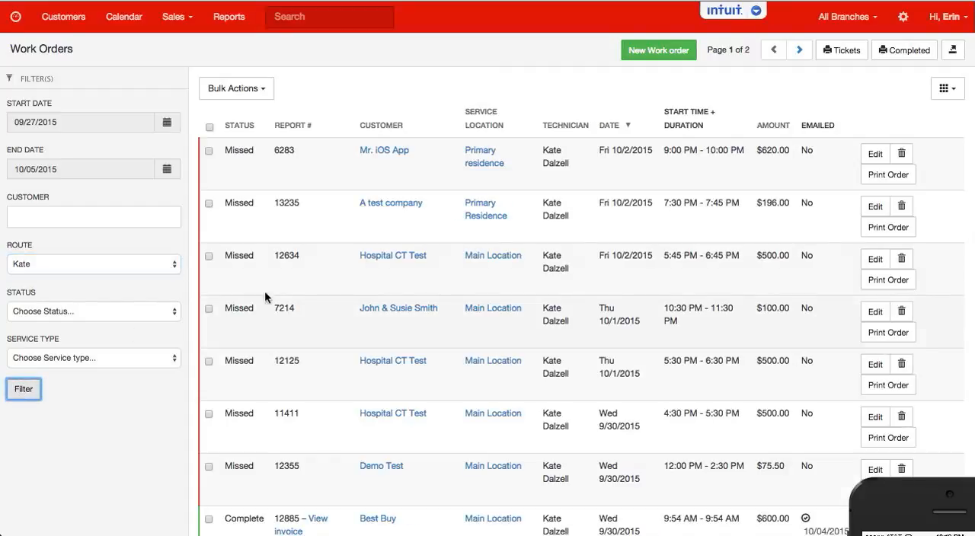
pyautogui.moveTo(887, 227)
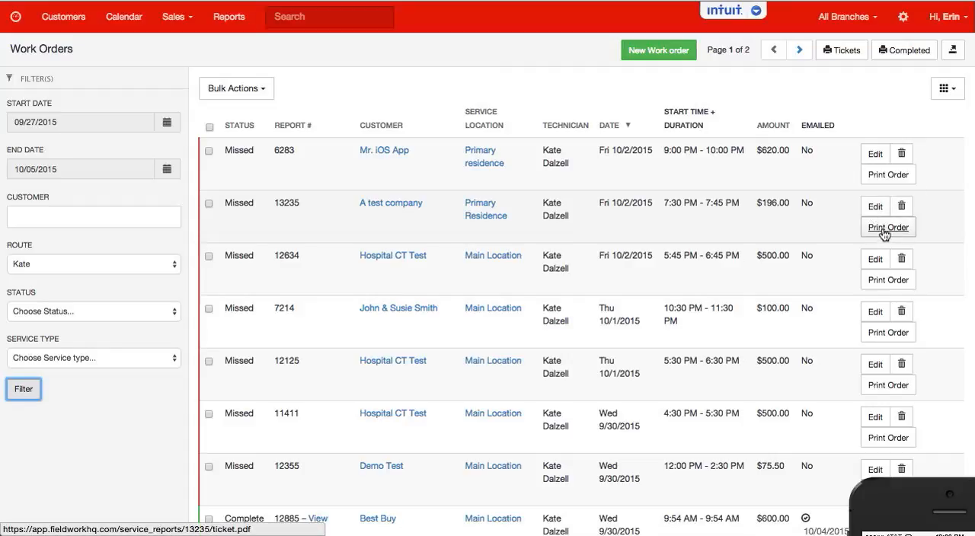
pyautogui.scroll(-3)
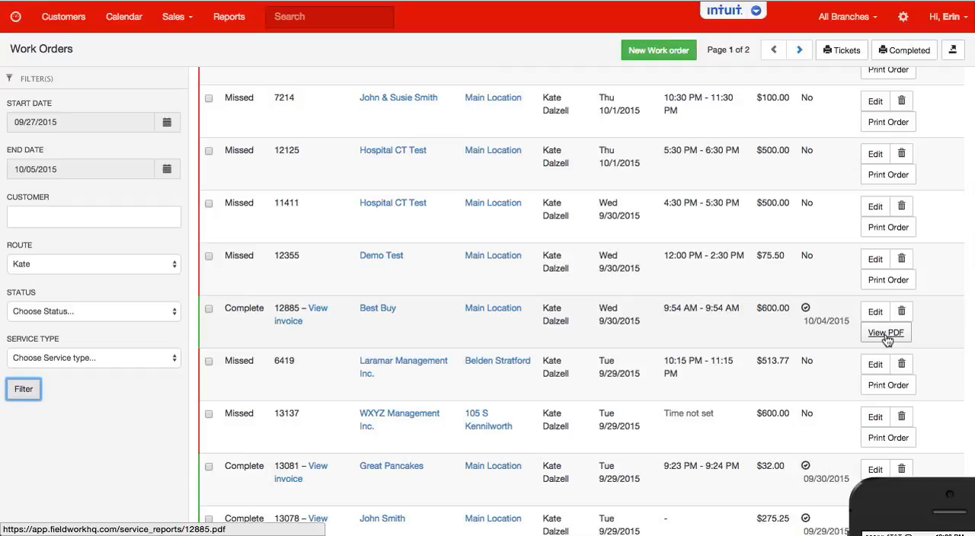
pyautogui.click(885, 332)
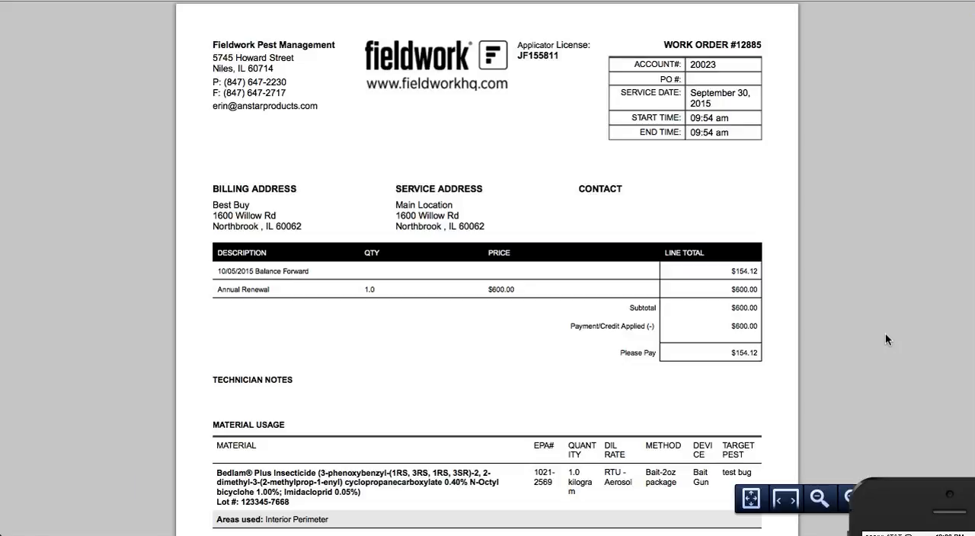
pyautogui.scroll(-3)
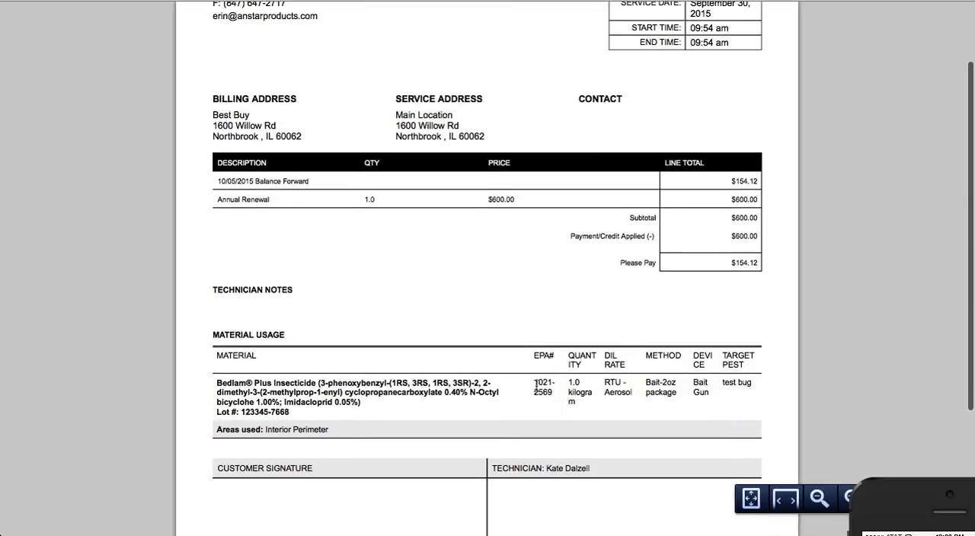
pyautogui.scroll(-3)
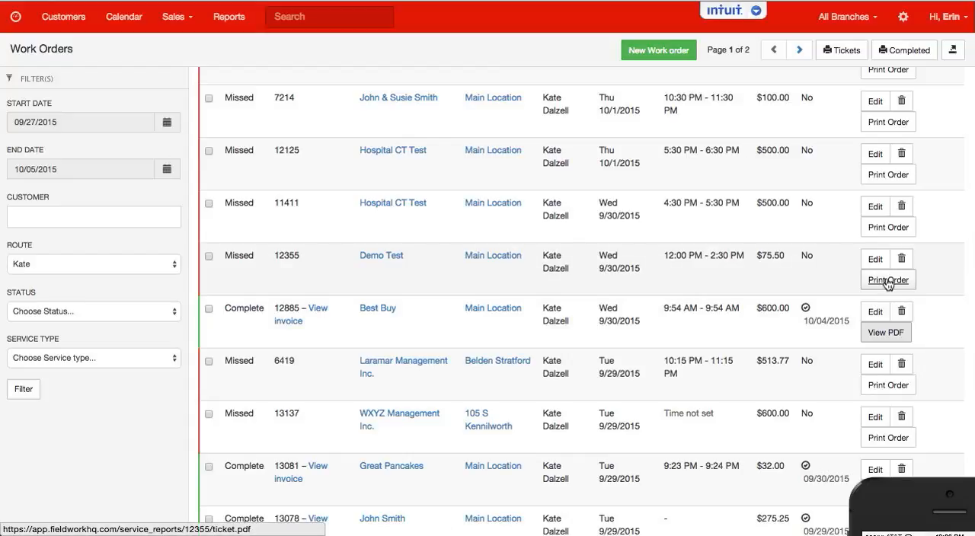
pyautogui.moveTo(887, 227)
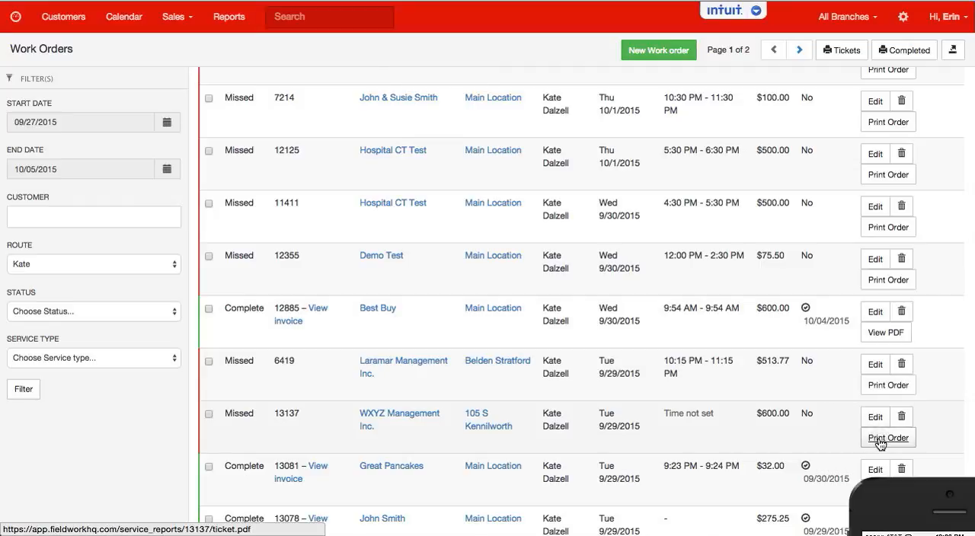
# - Review blank service ticket #13137 at 75% zoom, then display Great Pancakes' #13174
pyautogui.click(887, 437)
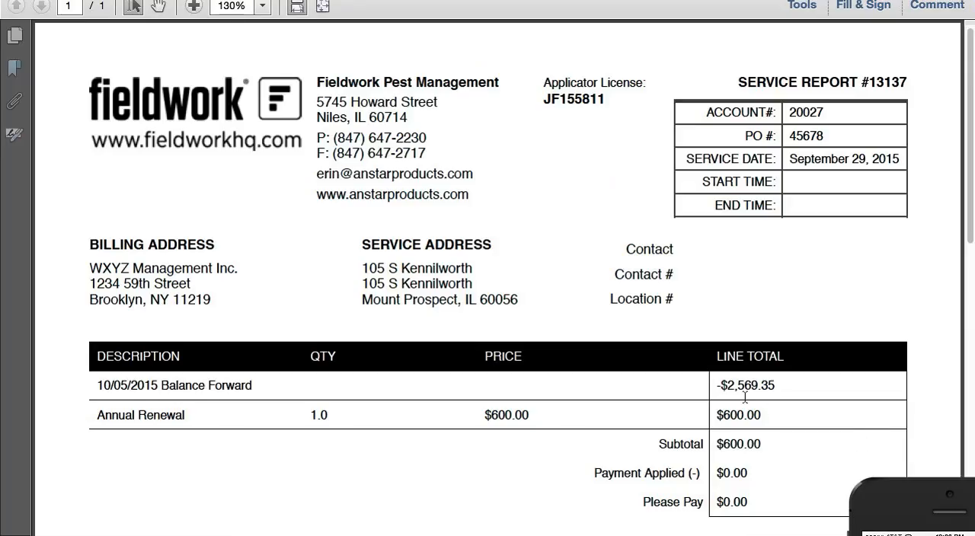
pyautogui.scroll(-3)
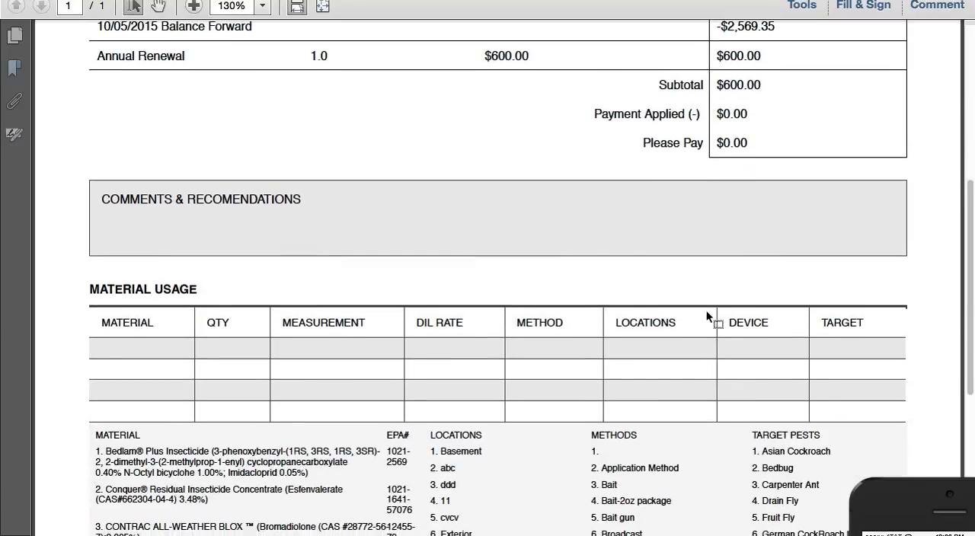
pyautogui.click(259, 6)
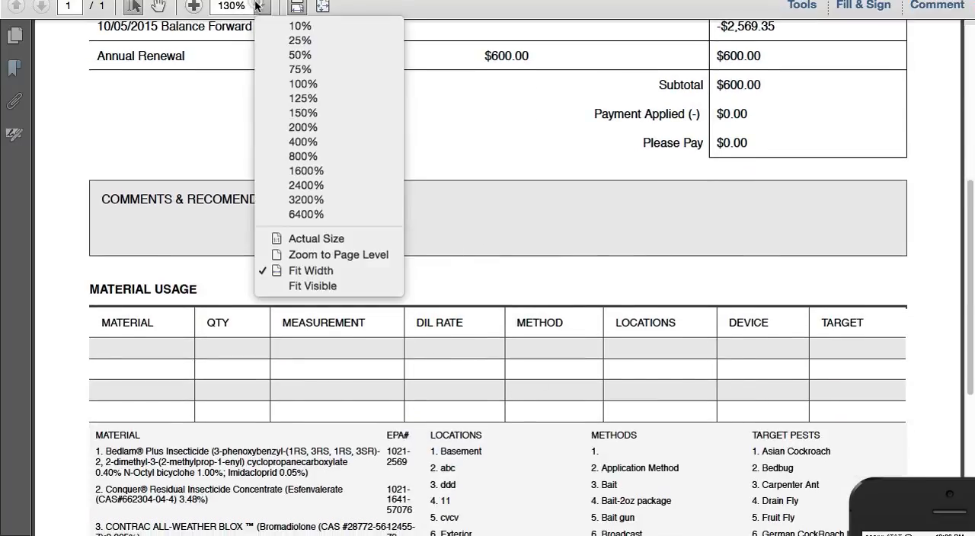
pyautogui.click(300, 69)
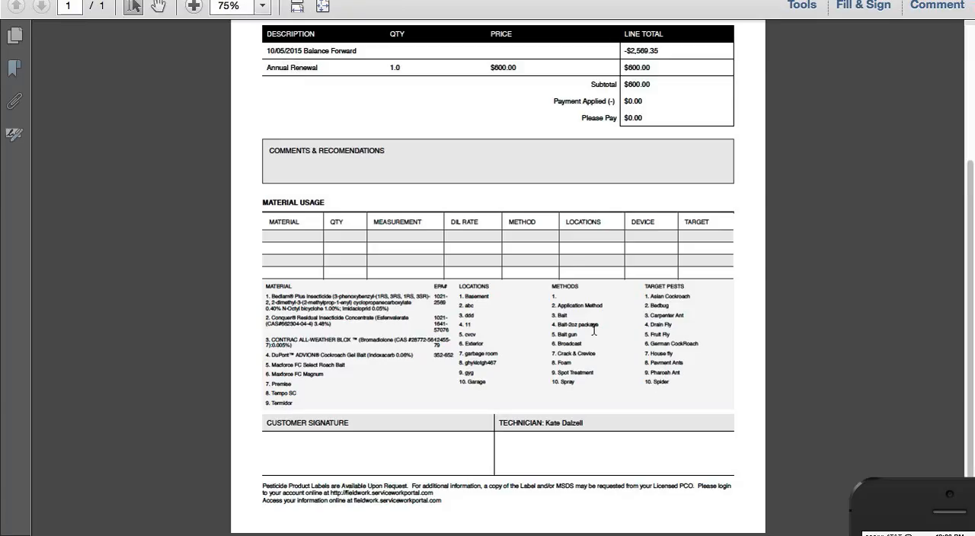
pyautogui.scroll(3)
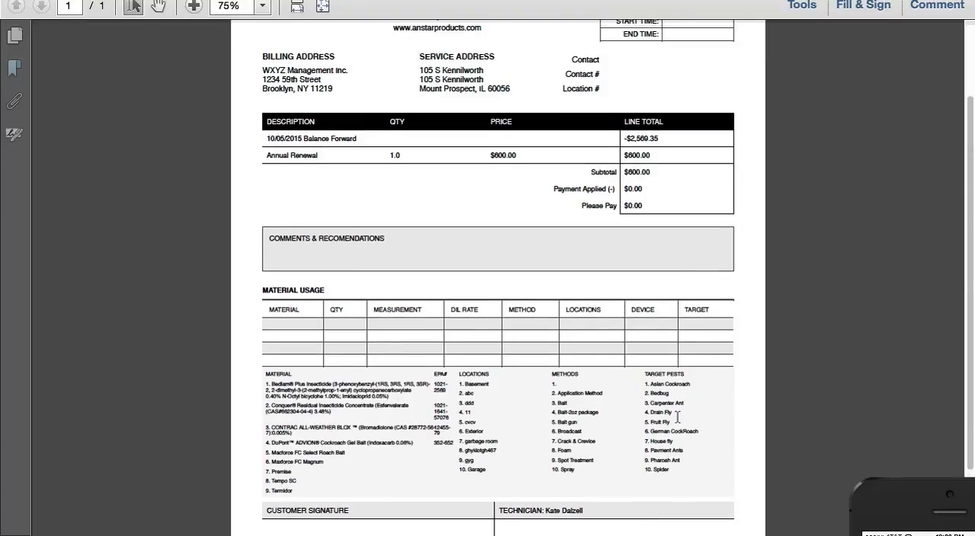
pyautogui.moveTo(490, 277)
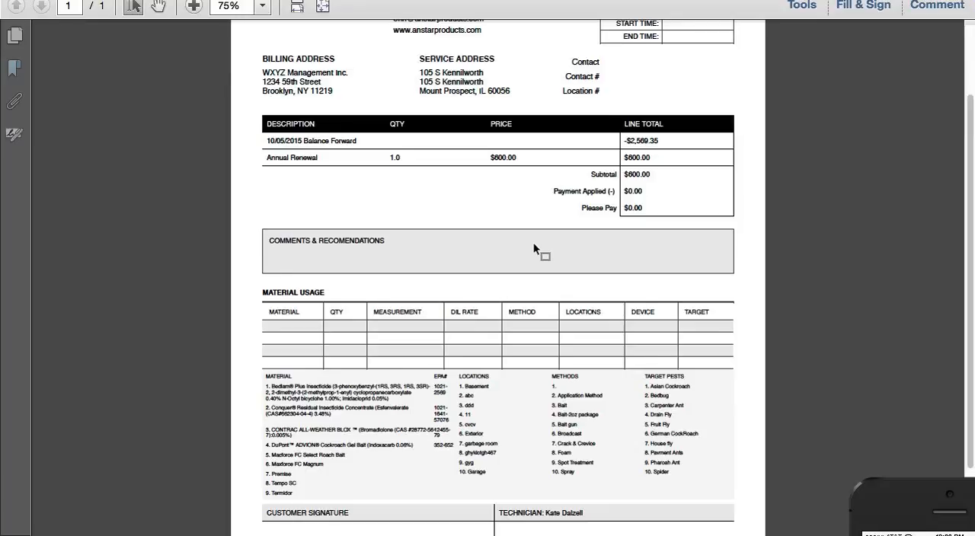
pyautogui.moveTo(417, 215)
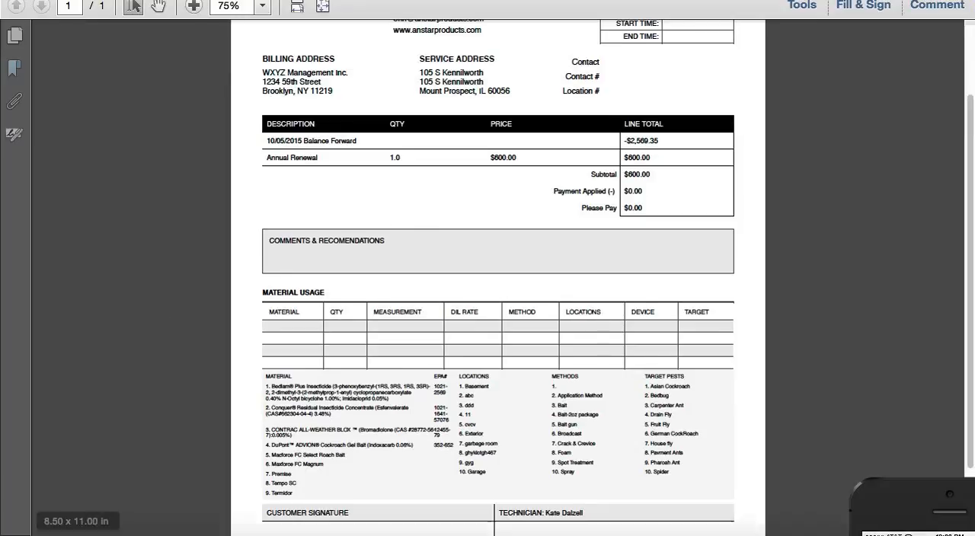
pyautogui.click(177, 518)
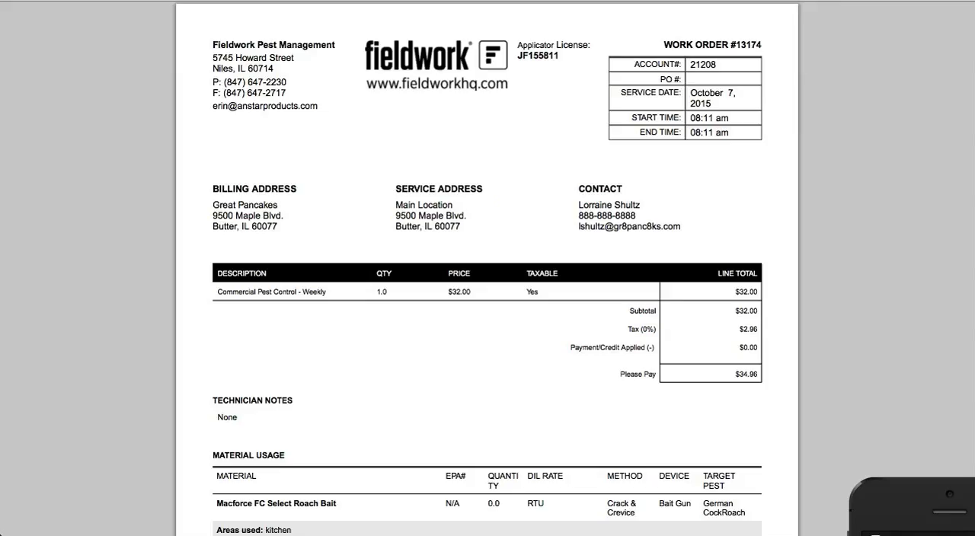
# - Scroll through completed tickets #13174, #13244 and the Best Buy report in Safari
pyautogui.scroll(-3)
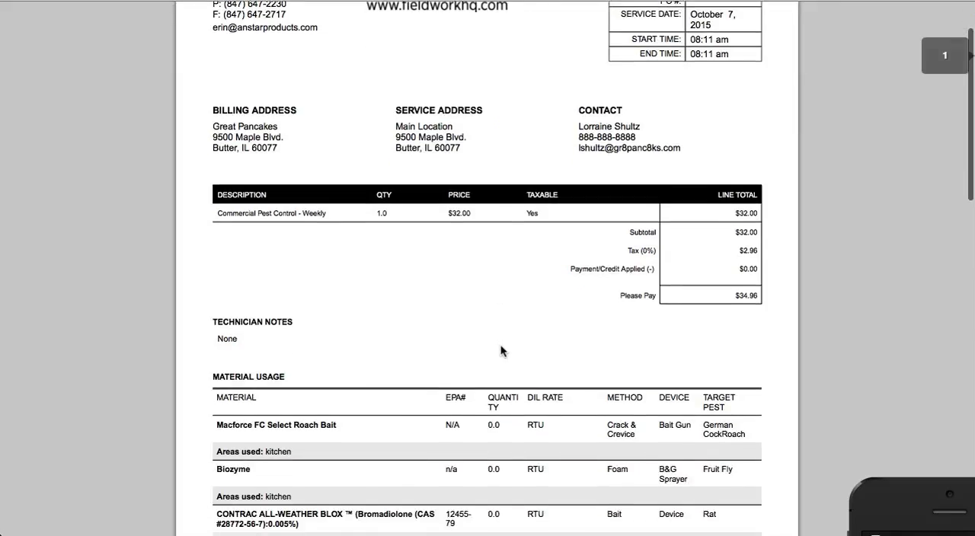
pyautogui.scroll(3)
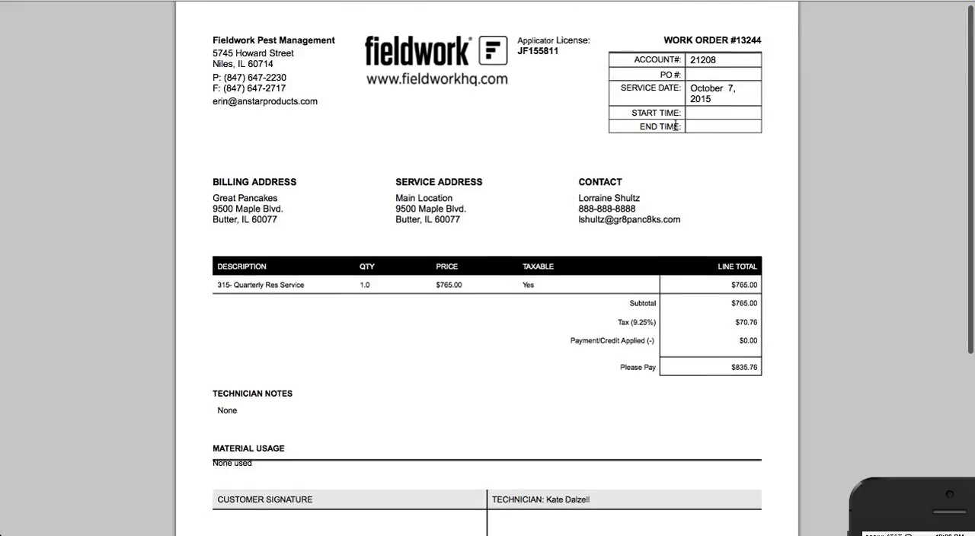
pyautogui.scroll(-3)
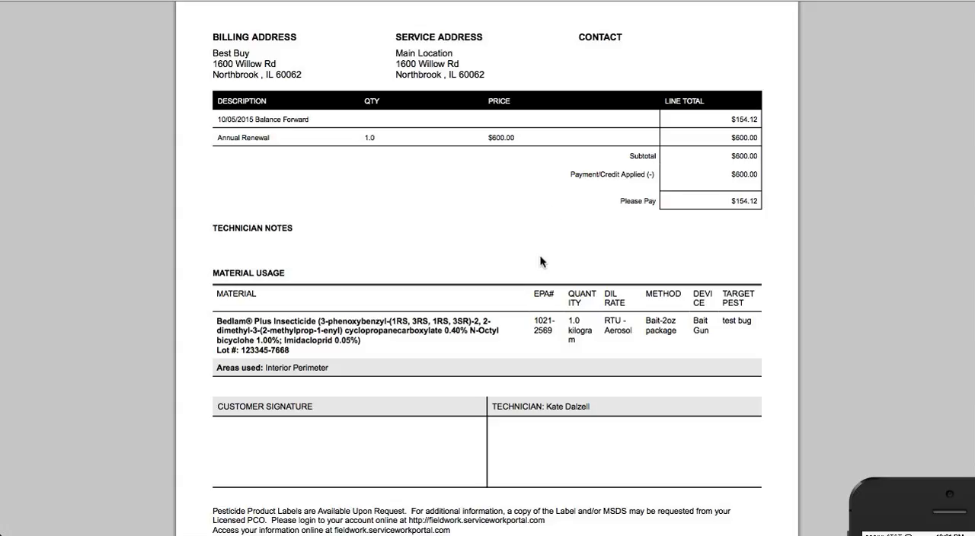
pyautogui.scroll(3)
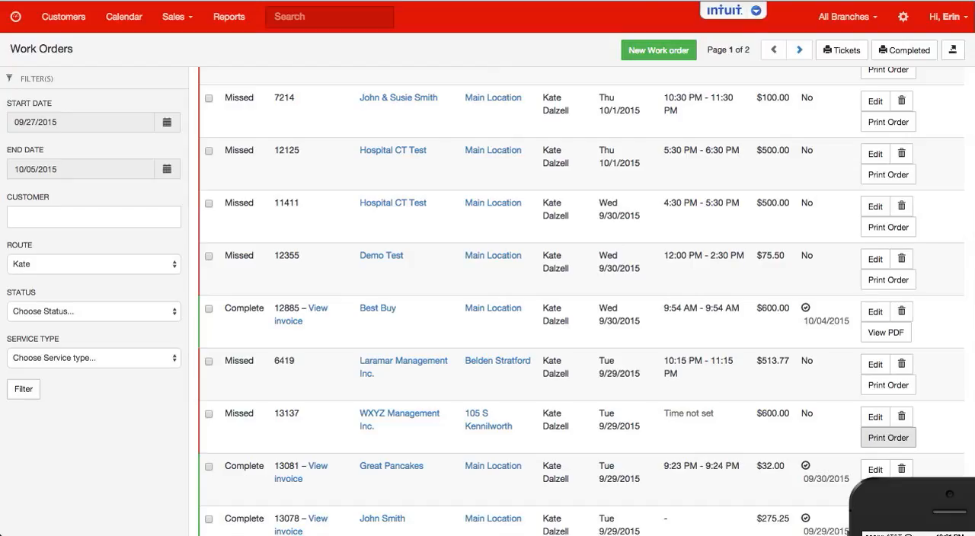
pyautogui.moveTo(840, 50)
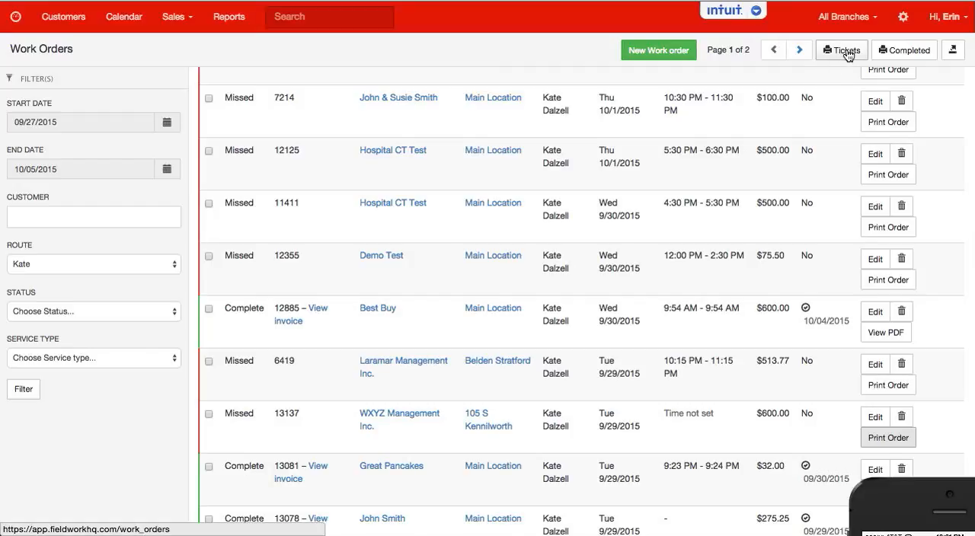
pyautogui.click(840, 50)
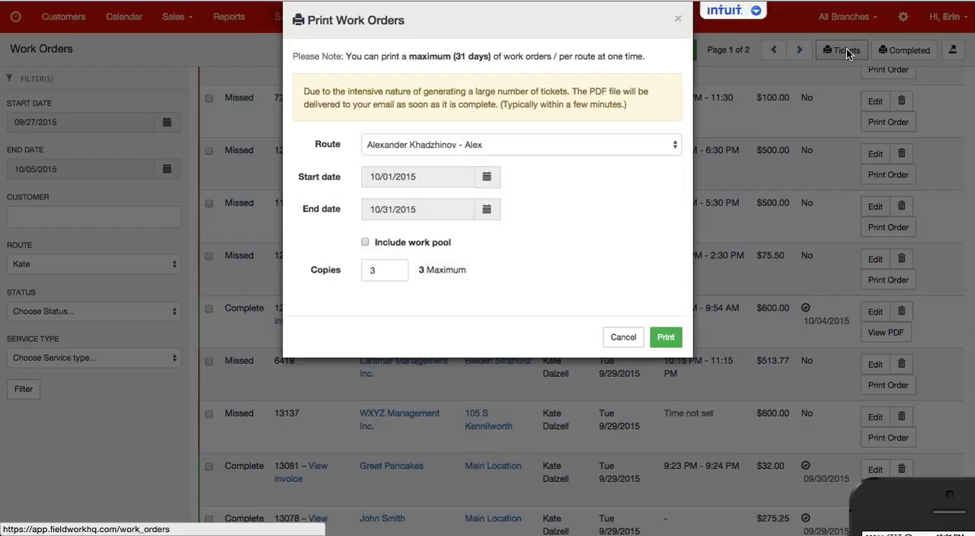
pyautogui.click(520, 144)
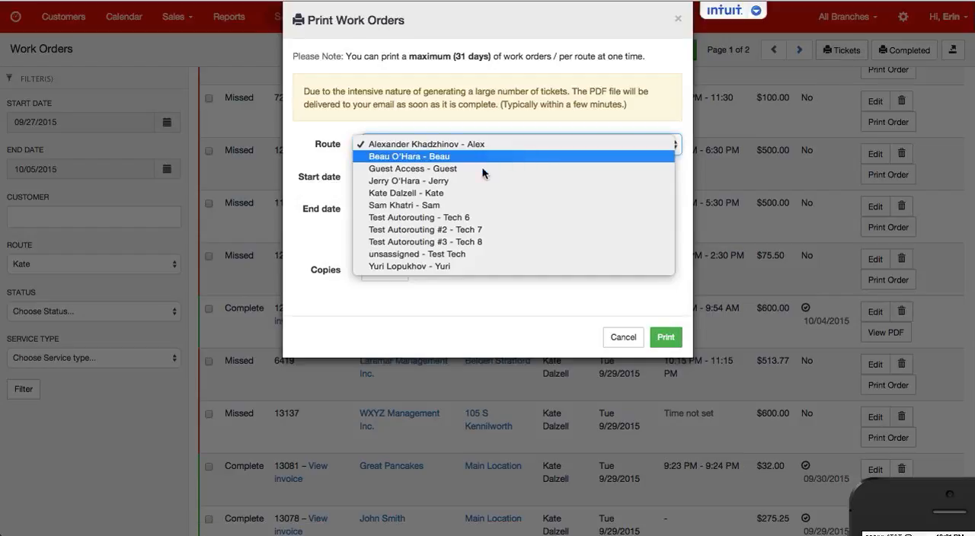
pyautogui.click(406, 193)
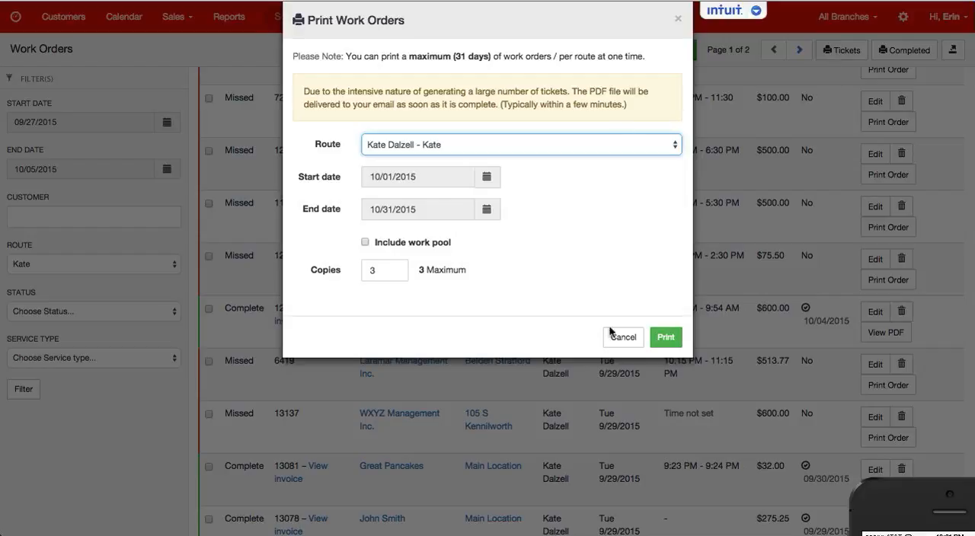
pyautogui.click(622, 336)
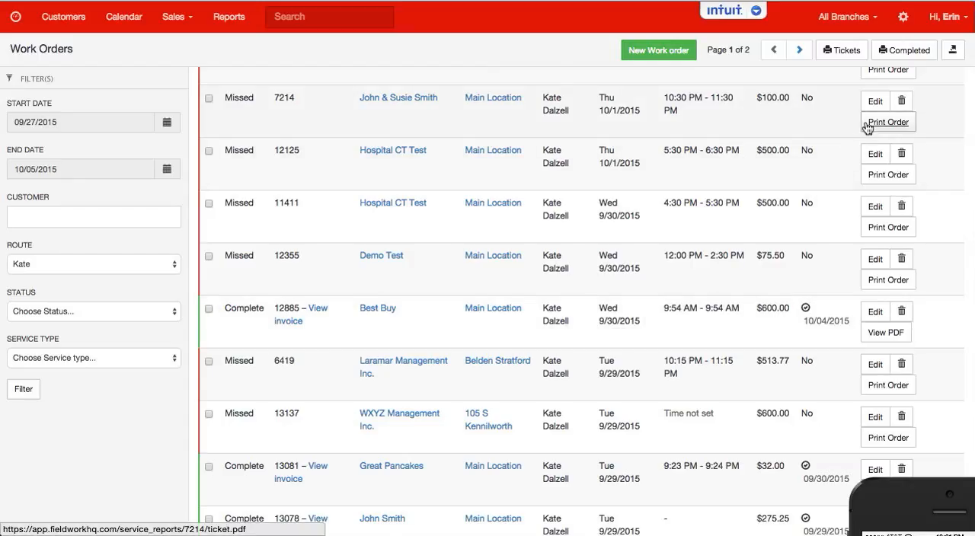
pyautogui.moveTo(887, 174)
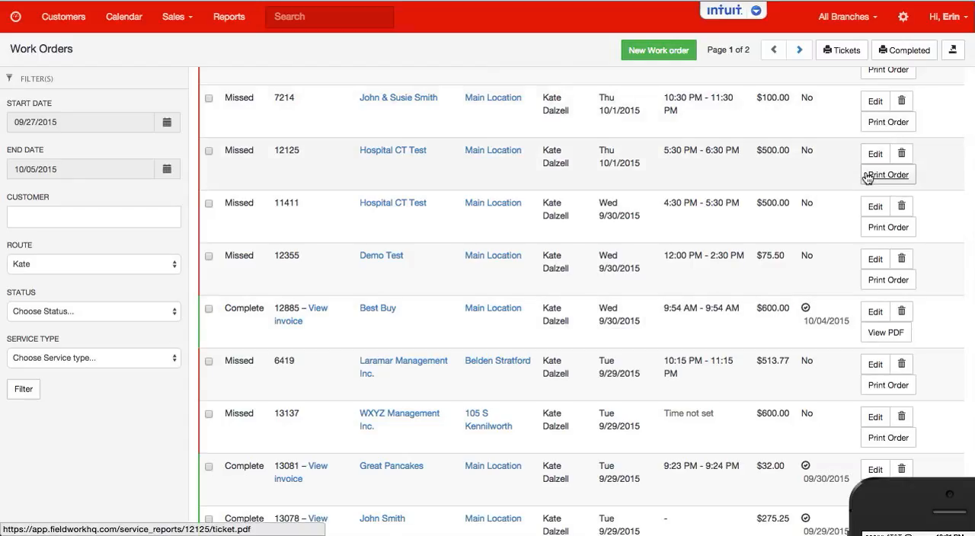
pyautogui.click(173, 16)
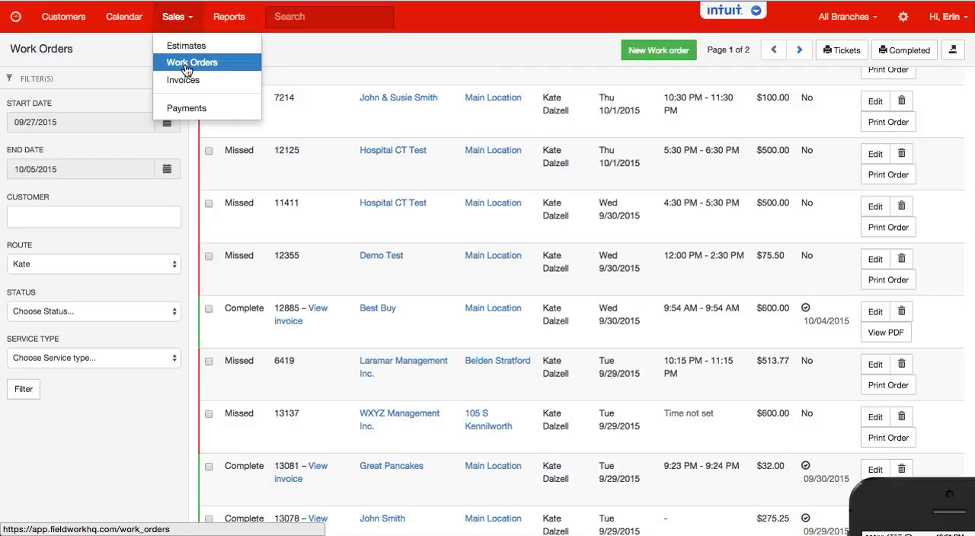